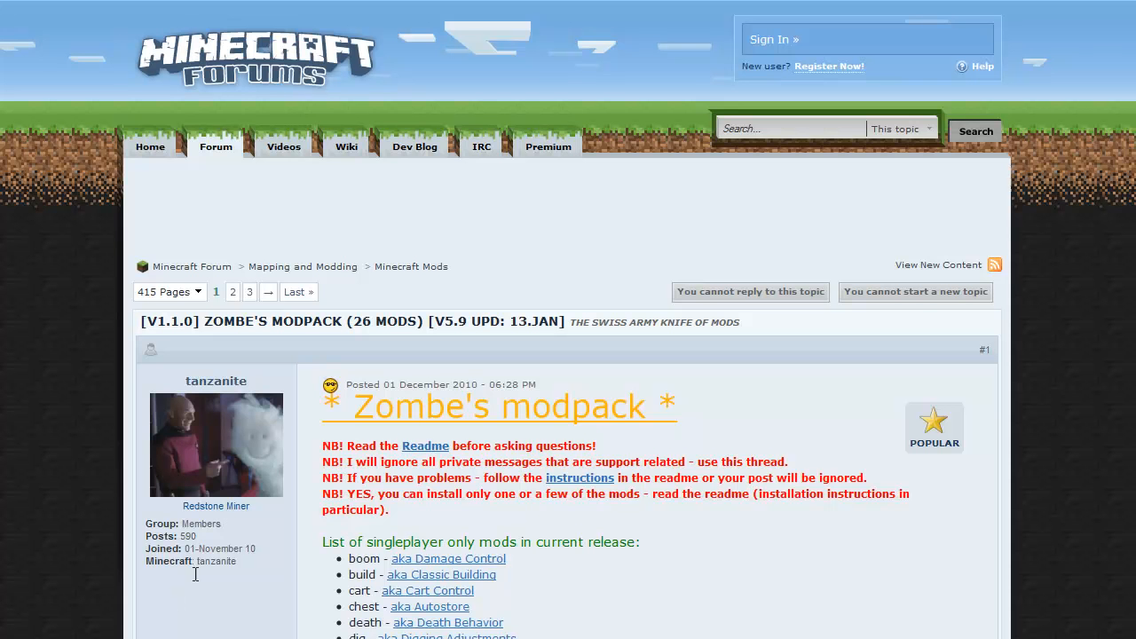
mouse_move(81, 293)
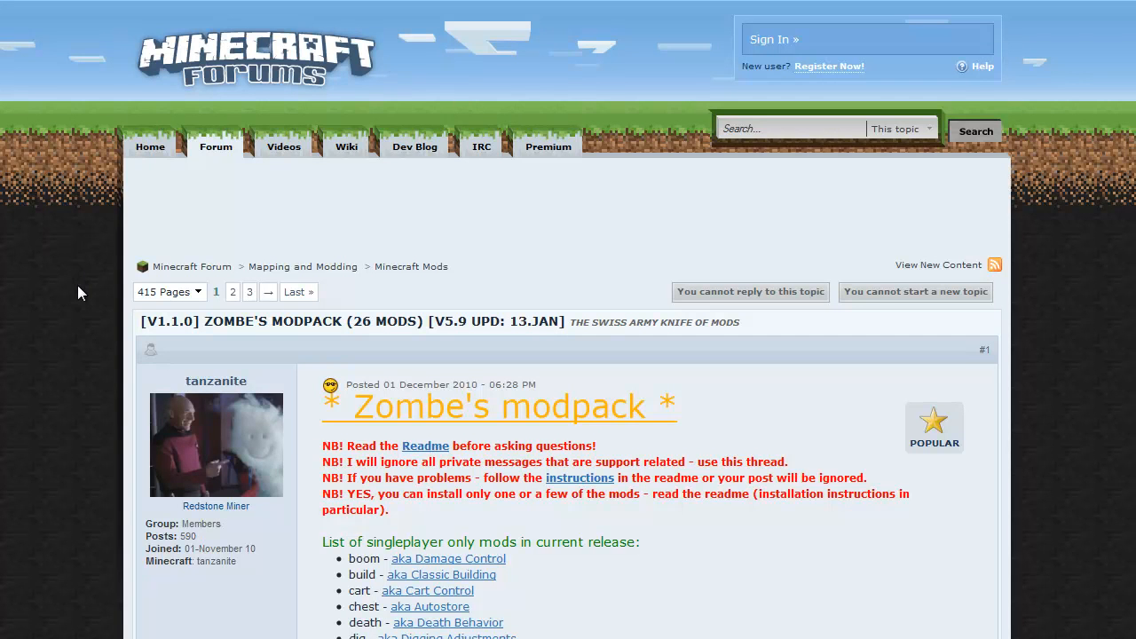
mouse_move(75, 355)
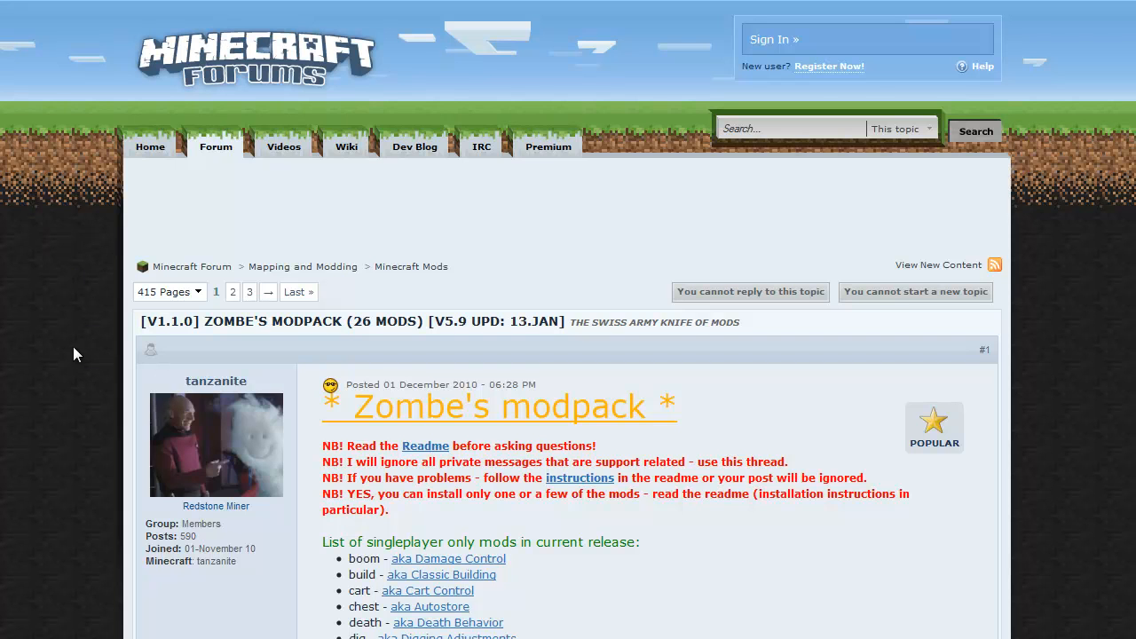
mouse_move(213, 394)
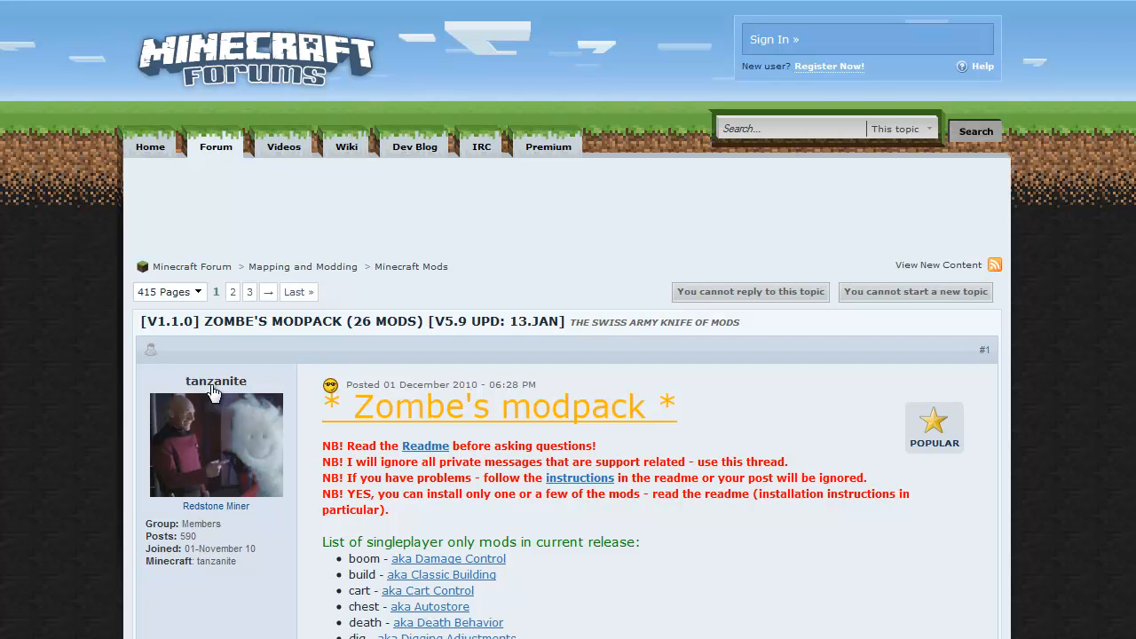
mouse_move(220, 395)
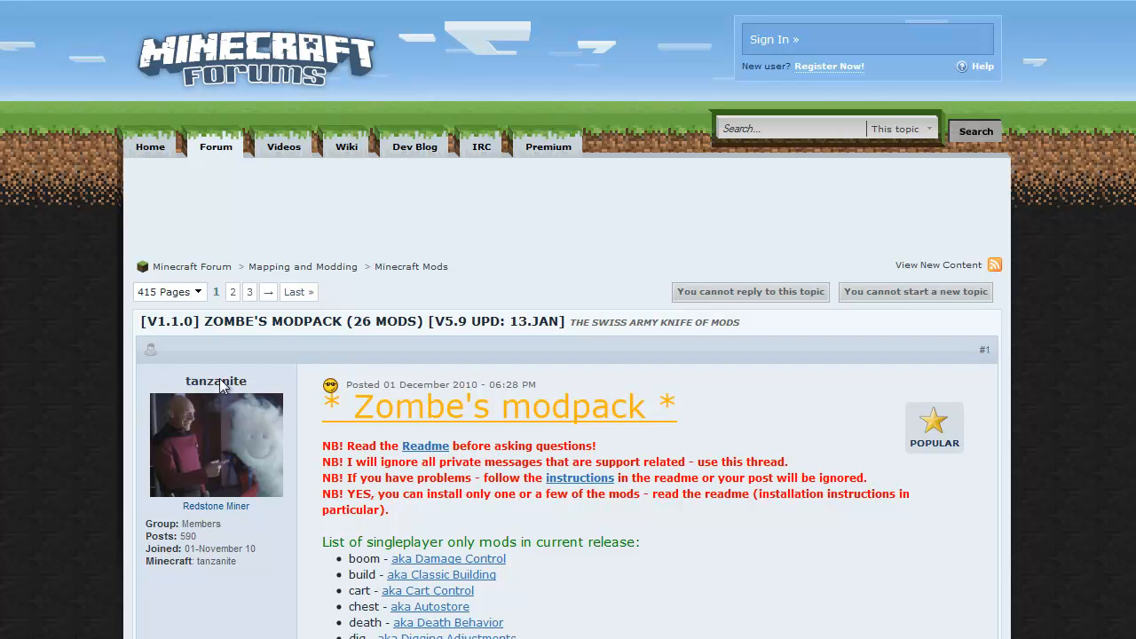
mouse_move(103, 415)
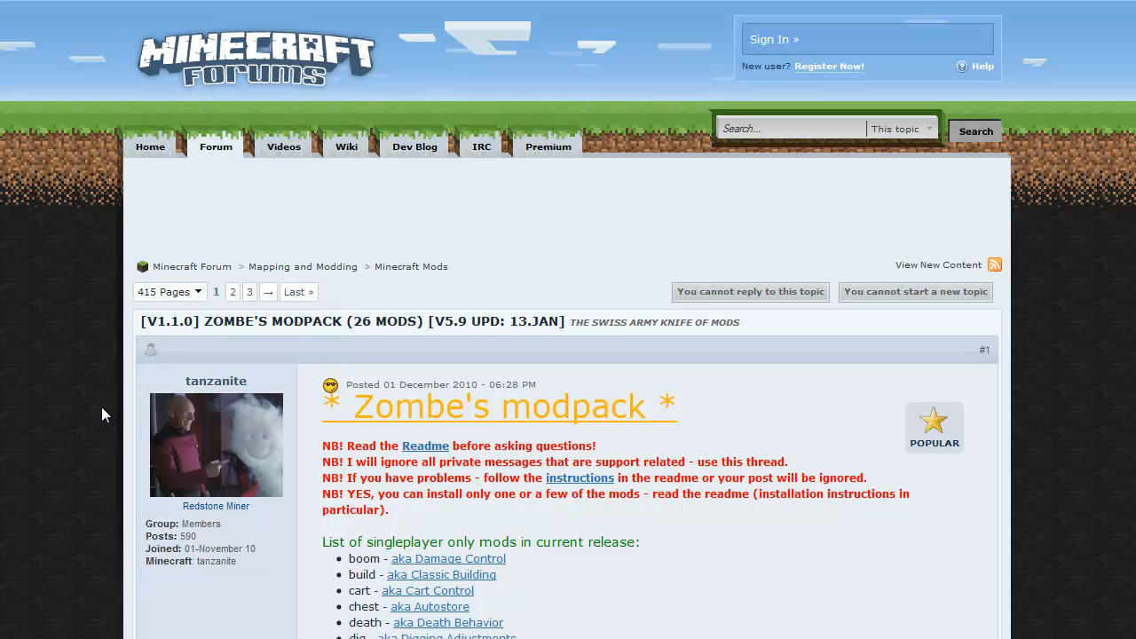
Scroll the Zombe's modpack thread down to the Current v5.9 for MC 1.1.0 download link.
scroll("down", 3)
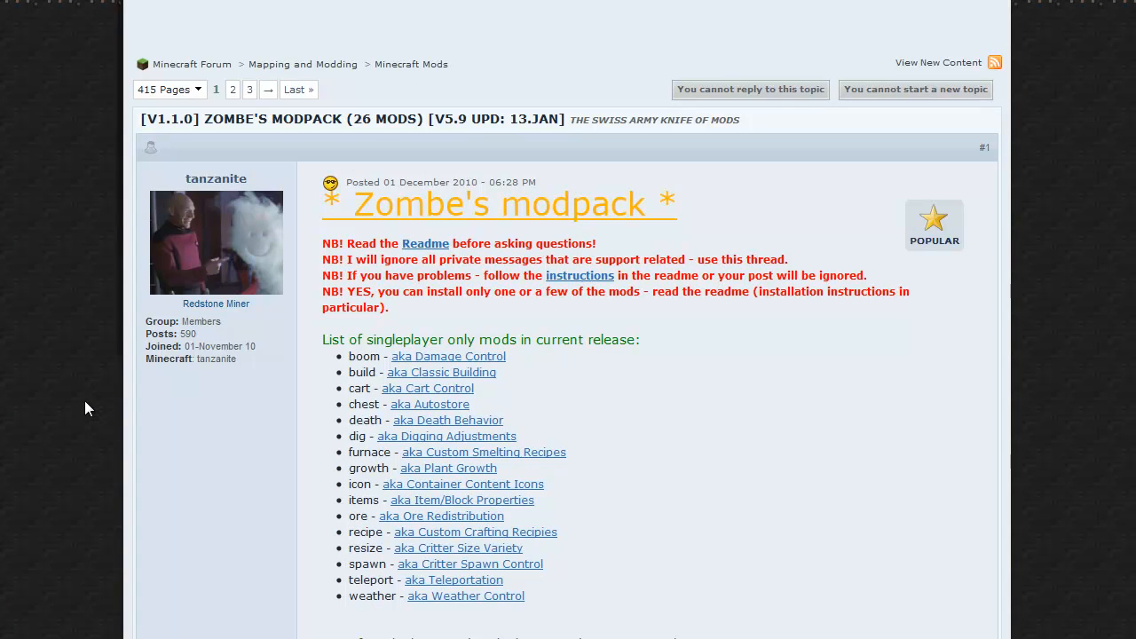
scroll("down", 3)
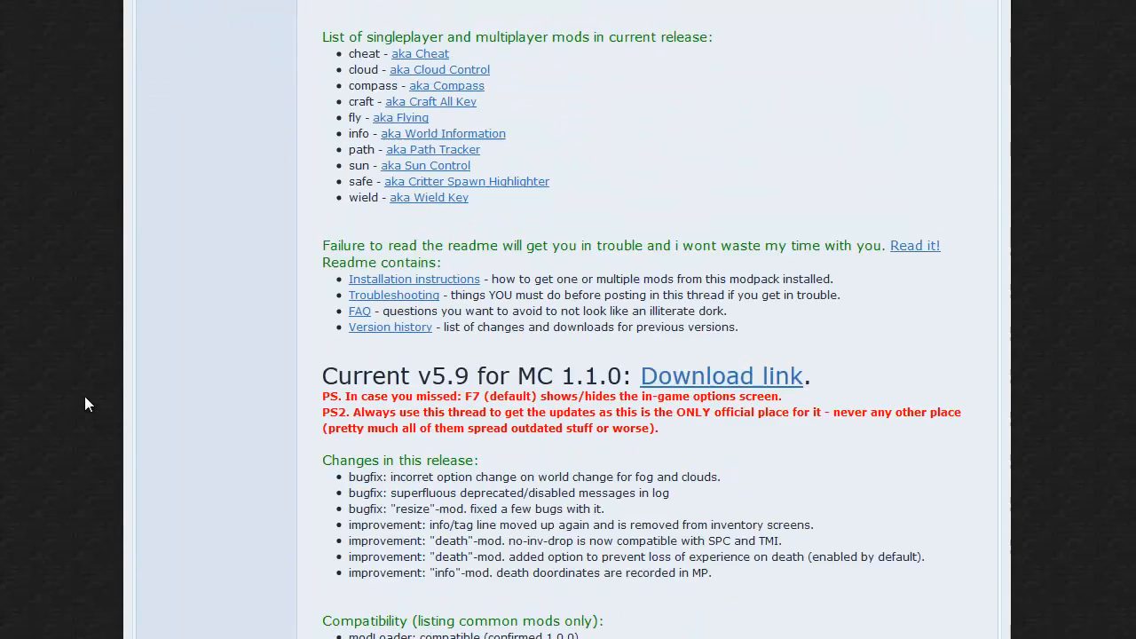
scroll("down", 3)
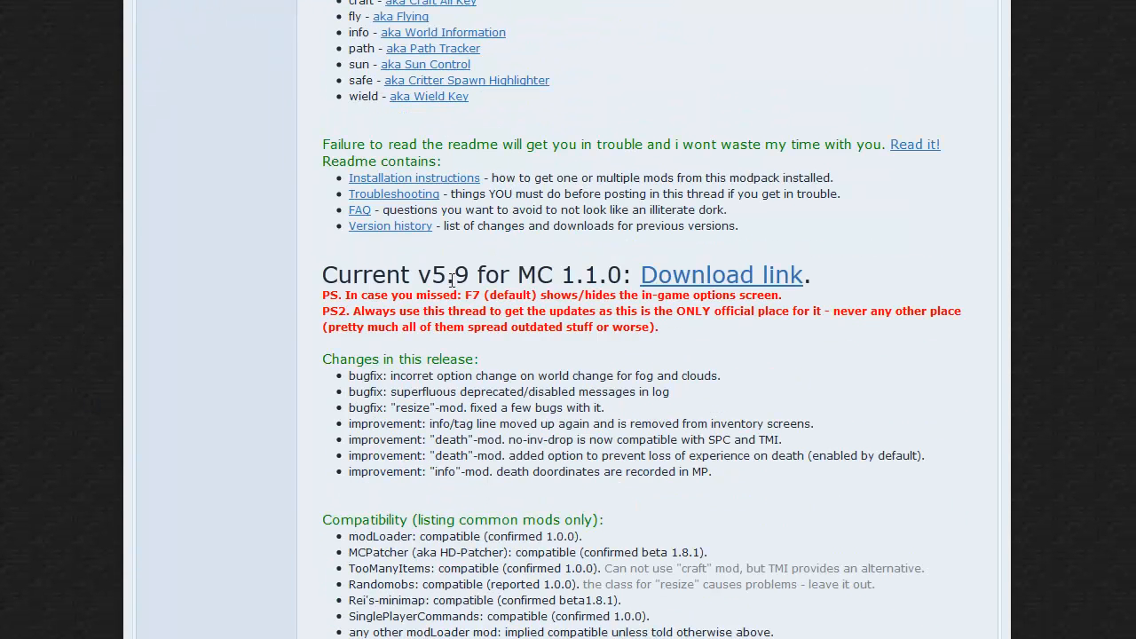
mouse_move(590, 284)
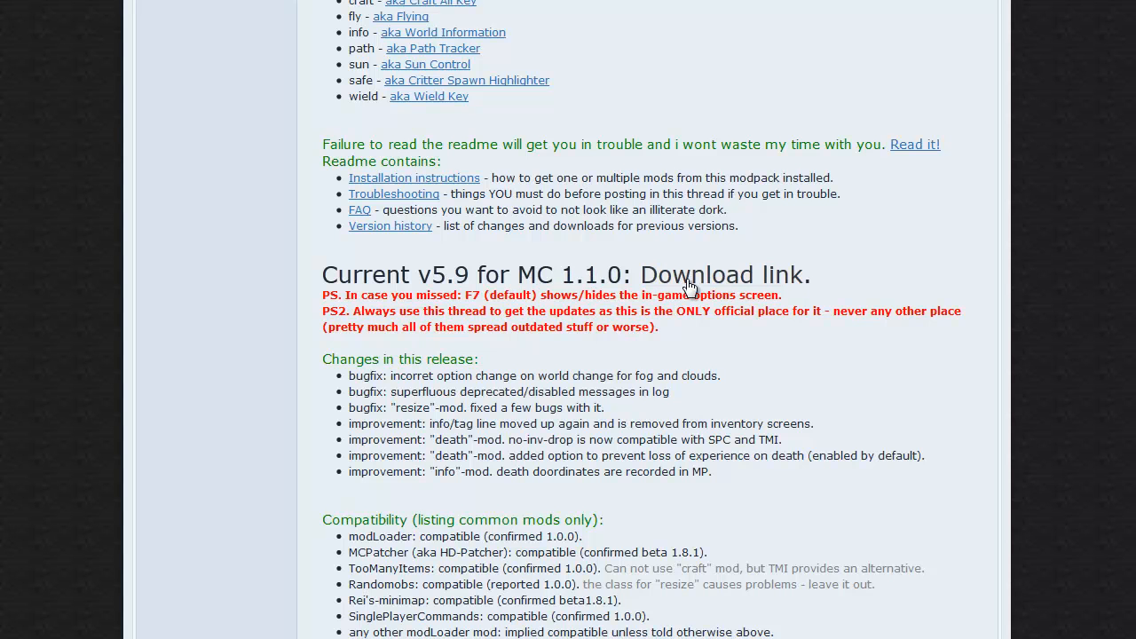
Download zombe's_modpack-v5.9_MC.1.1.0(1).zip via the Download link, choosing Save File.
left_click(720, 273)
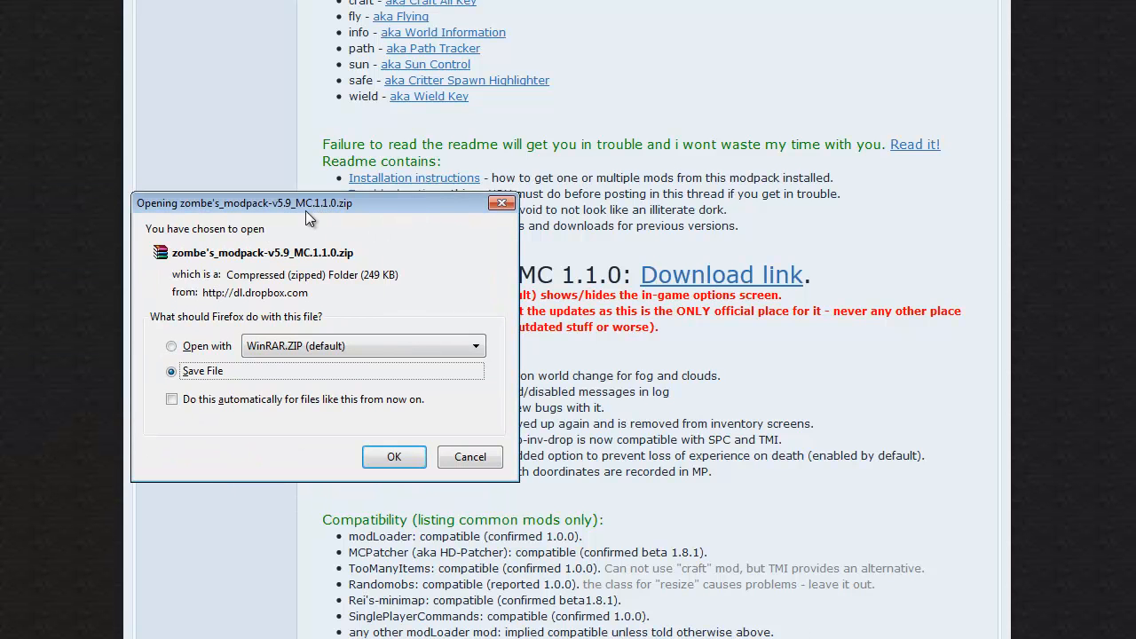
left_click_drag(311, 202, 530, 203)
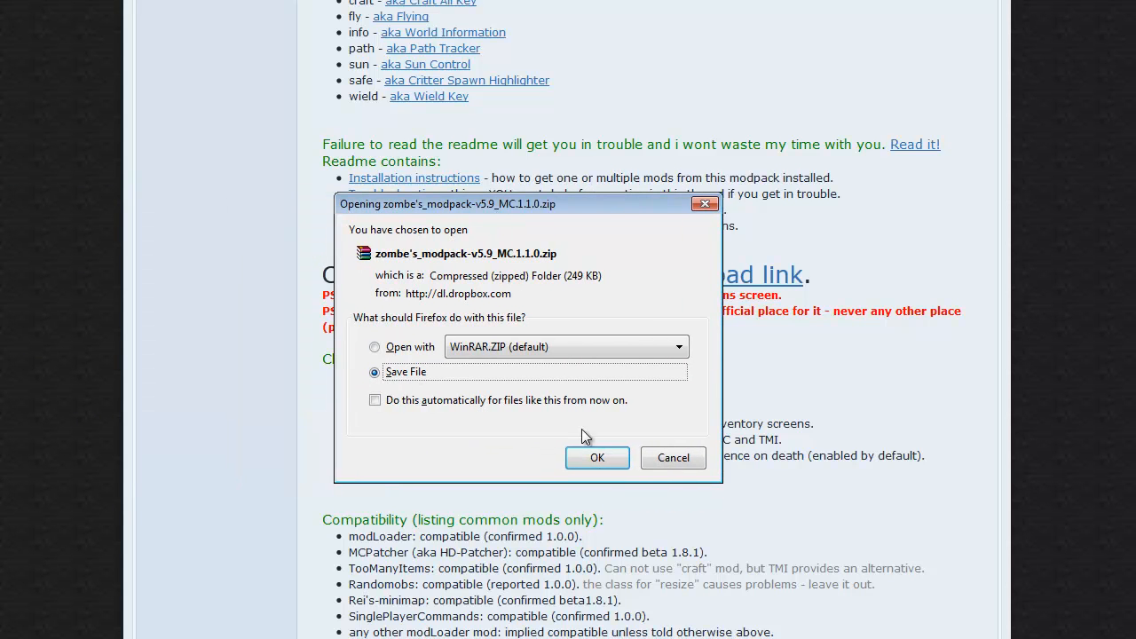
left_click(597, 458)
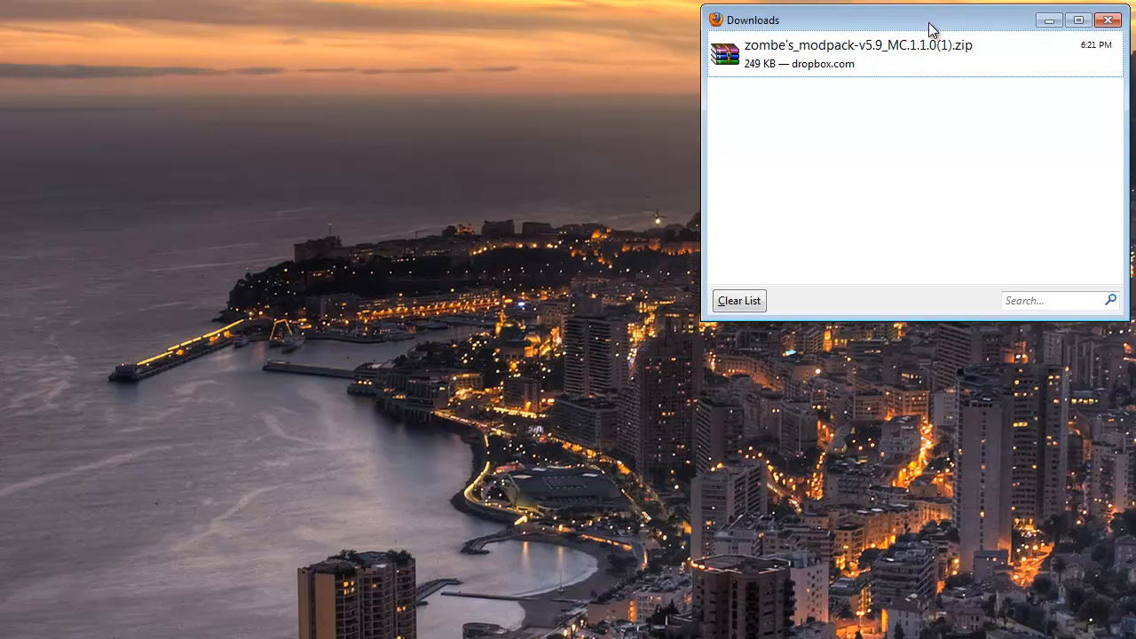
mouse_move(277, 396)
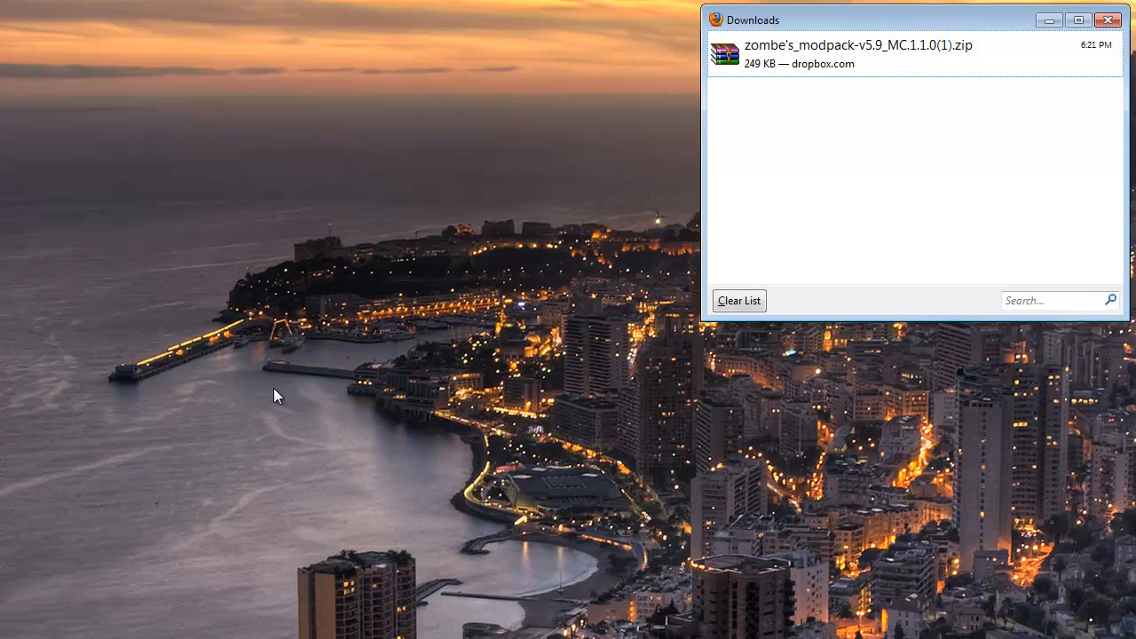
mouse_move(204, 401)
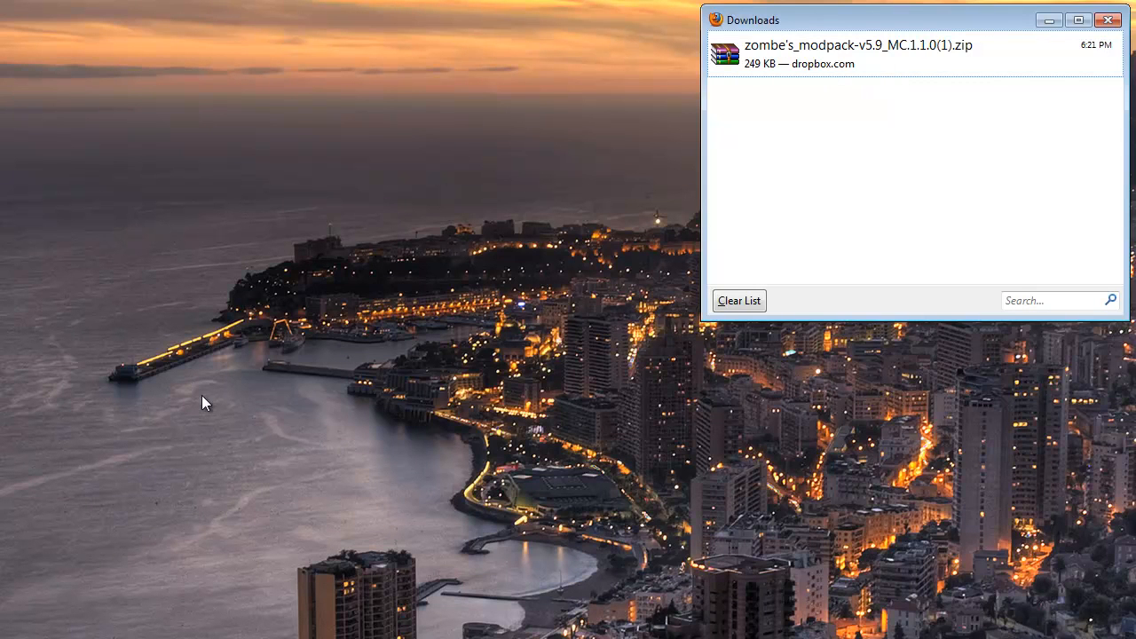
Navigate %appdata% > .minecraft > bin and bring up WinRAR actions for minecraft.jar.
left_click(15, 630)
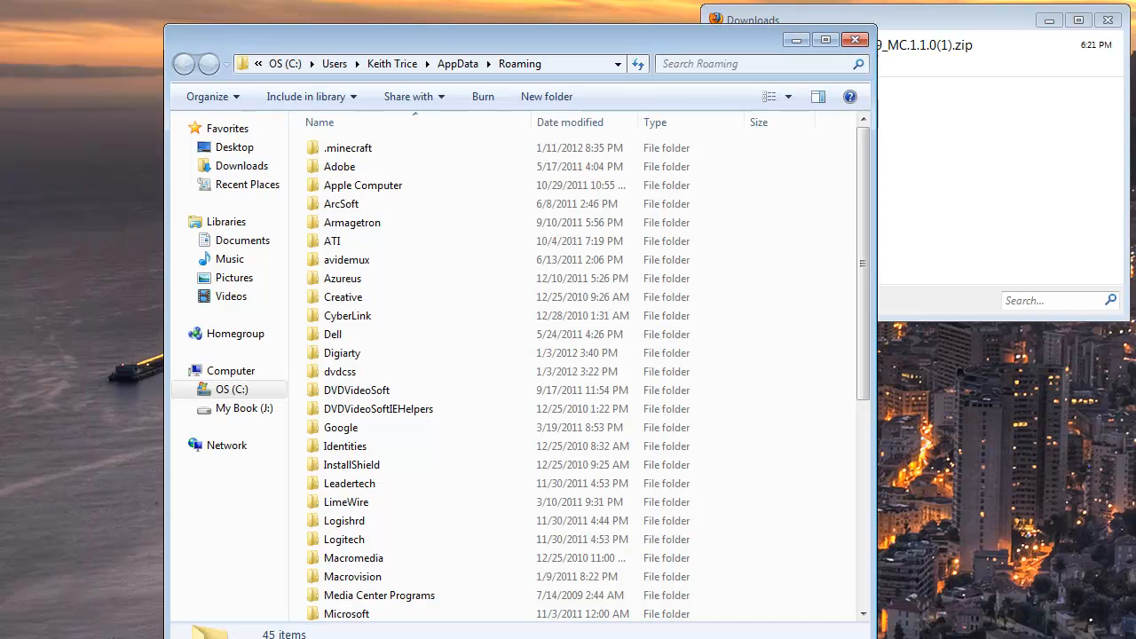
mouse_move(666, 50)
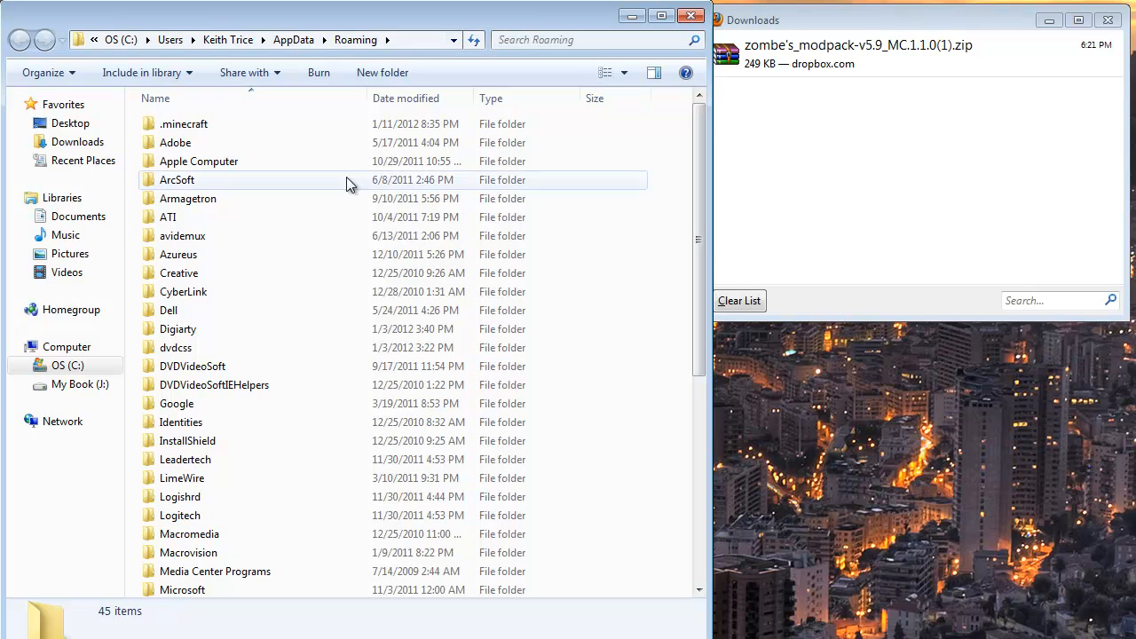
mouse_move(320, 92)
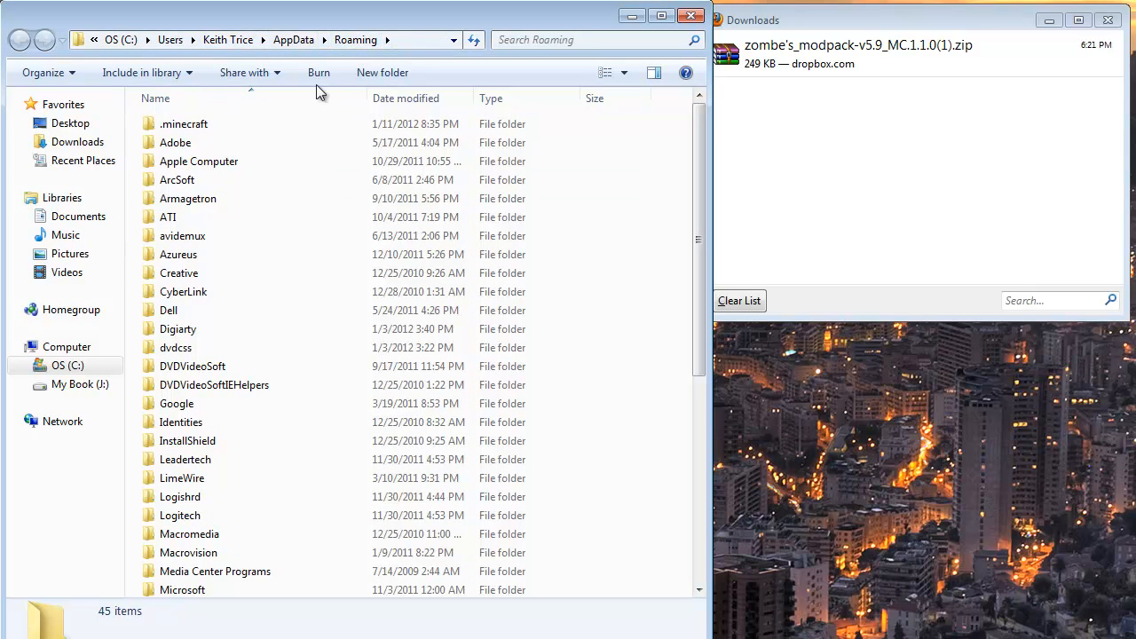
mouse_move(235, 98)
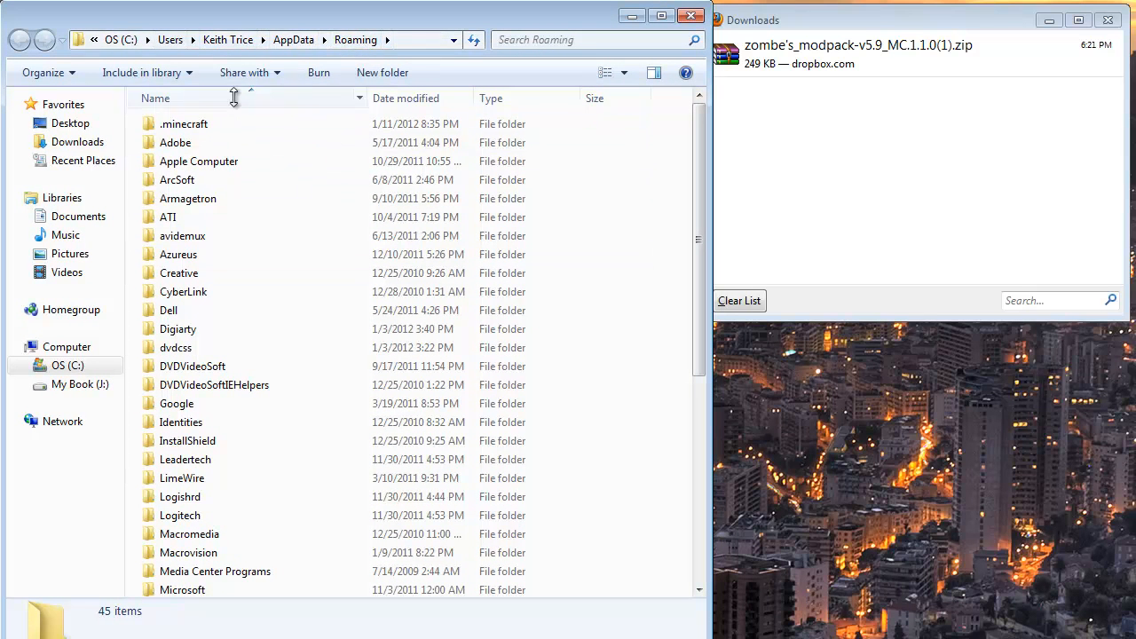
double_click(185, 124)
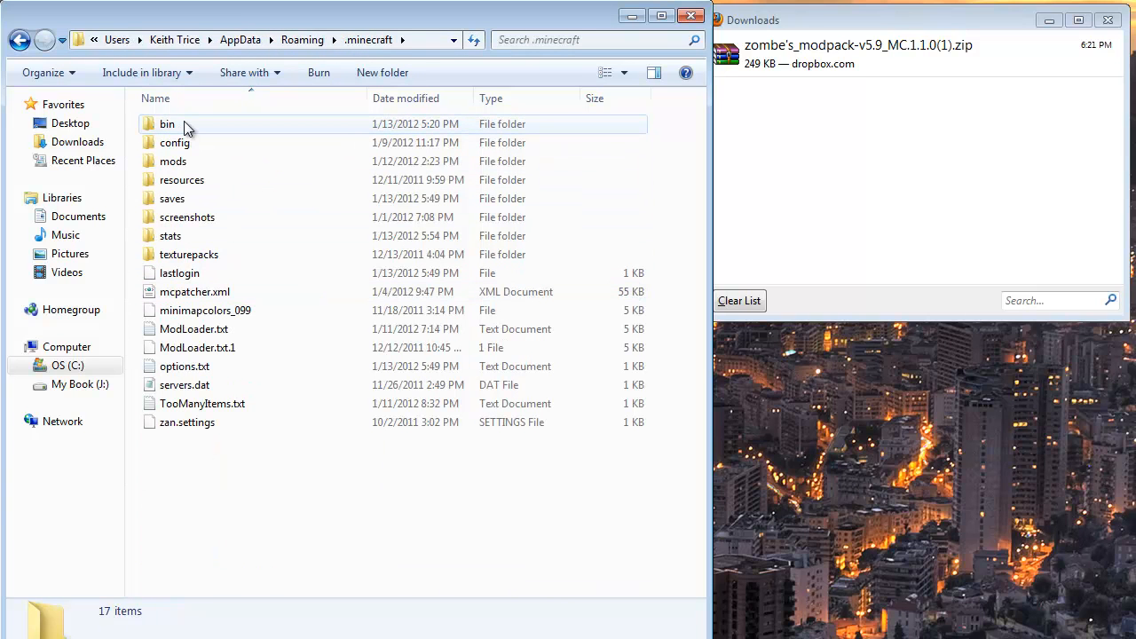
double_click(167, 124)
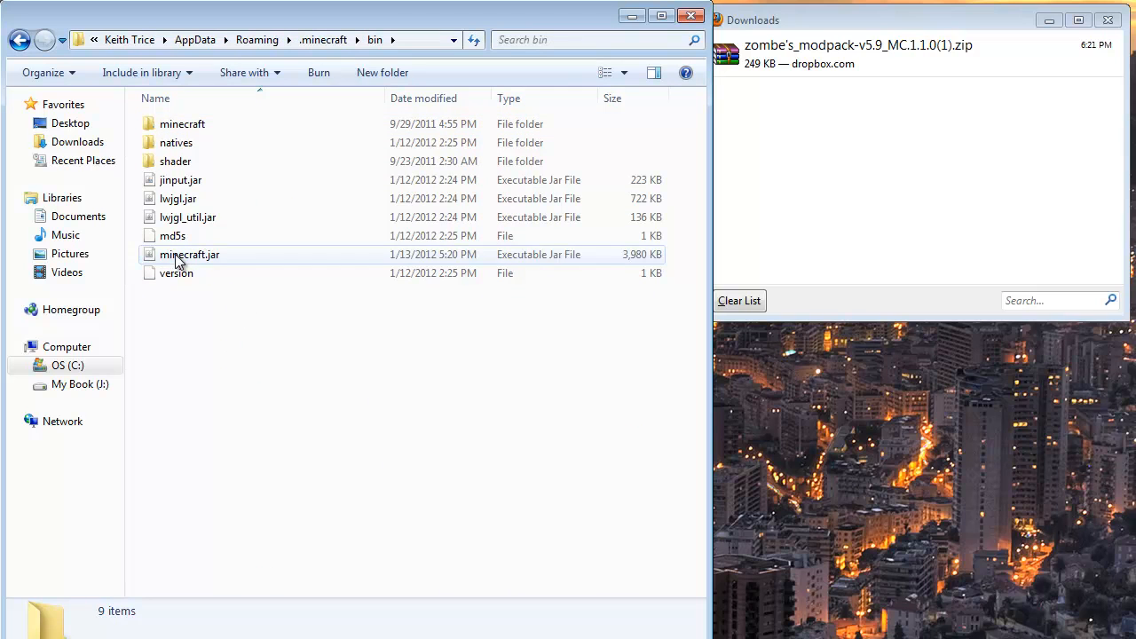
right_click(188, 256)
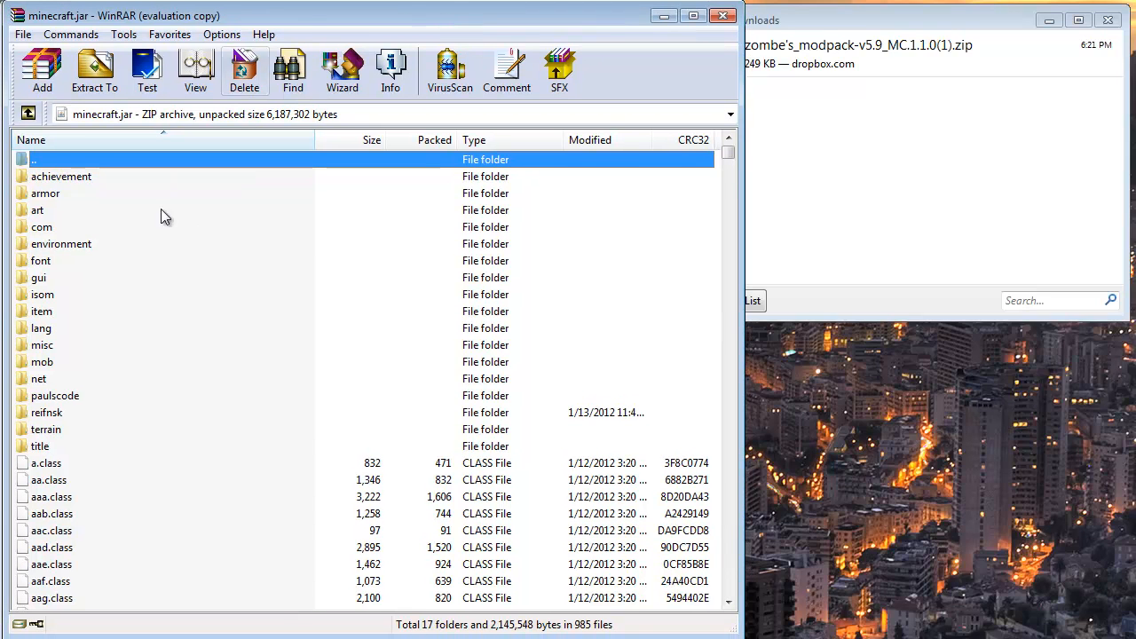
mouse_move(50, 349)
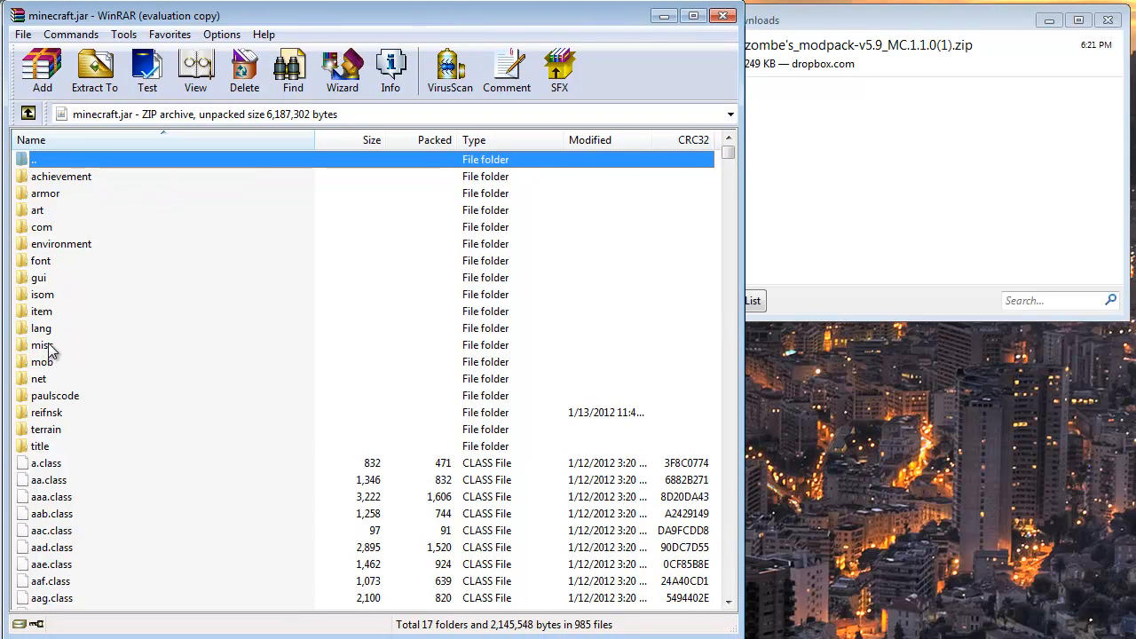
Browse minecraft.jar's contents in WinRAR, selecting the lang and misc folders.
left_click(41, 326)
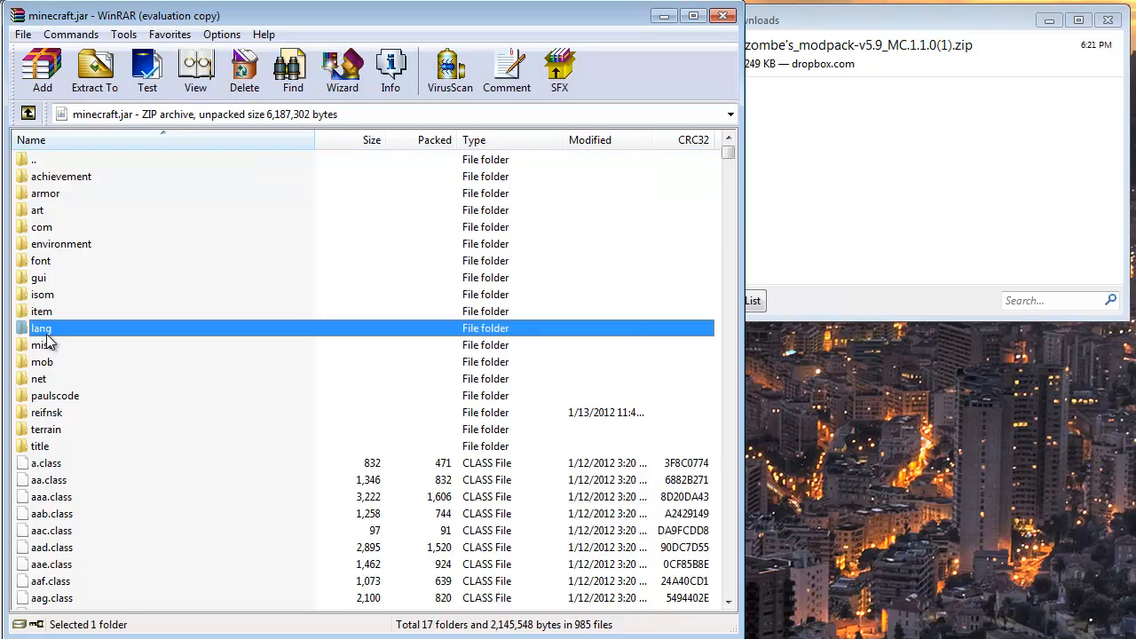
left_click(43, 345)
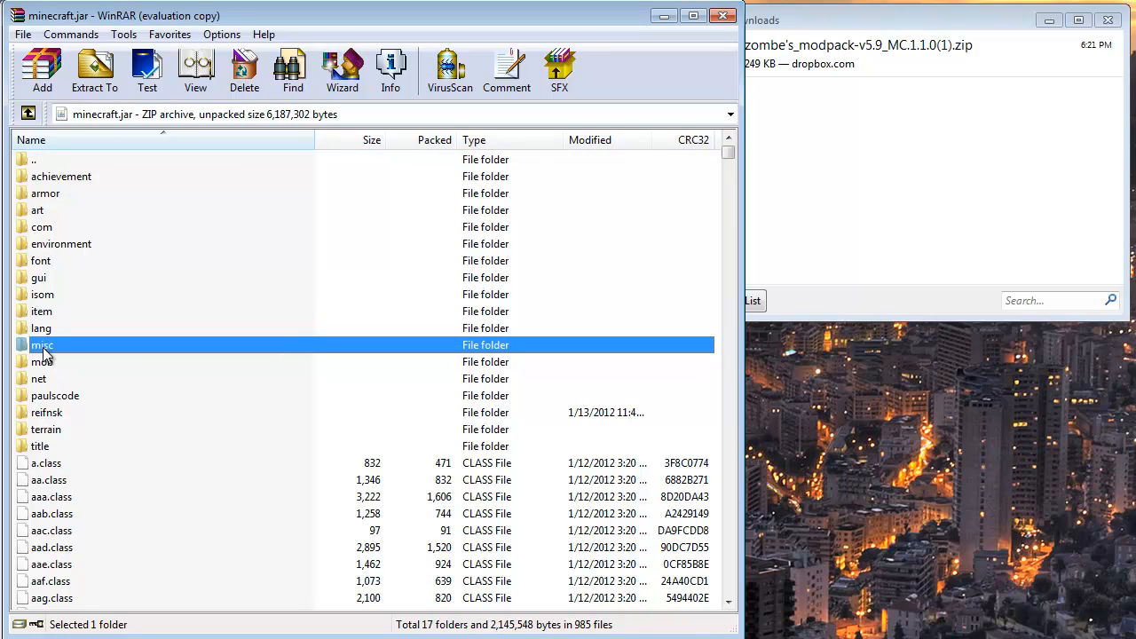
mouse_move(114, 302)
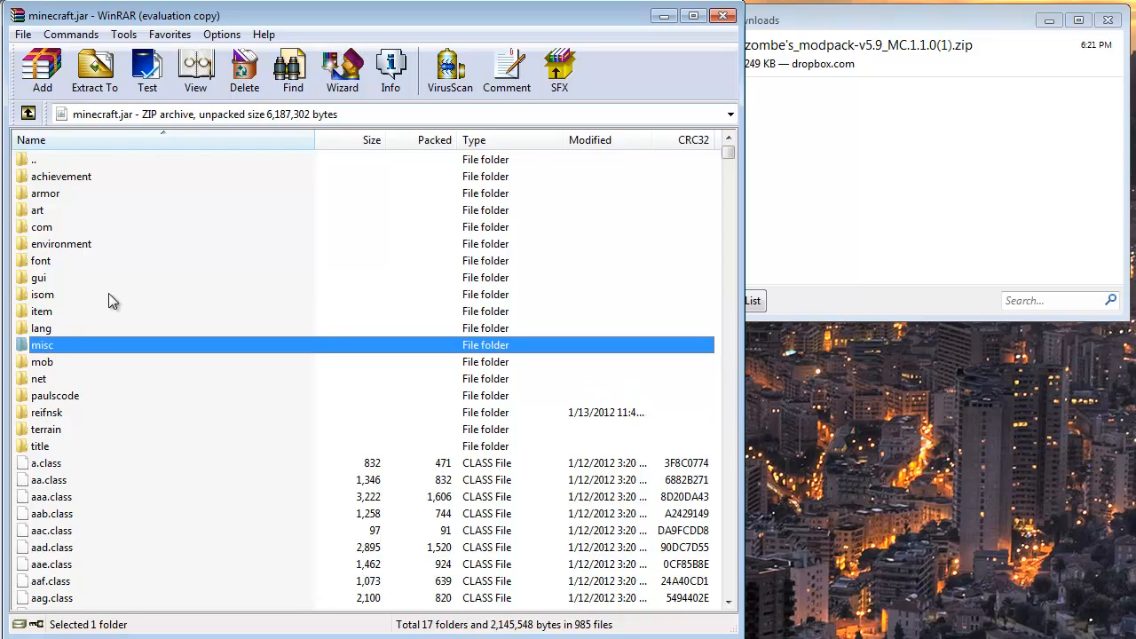
mouse_move(245, 71)
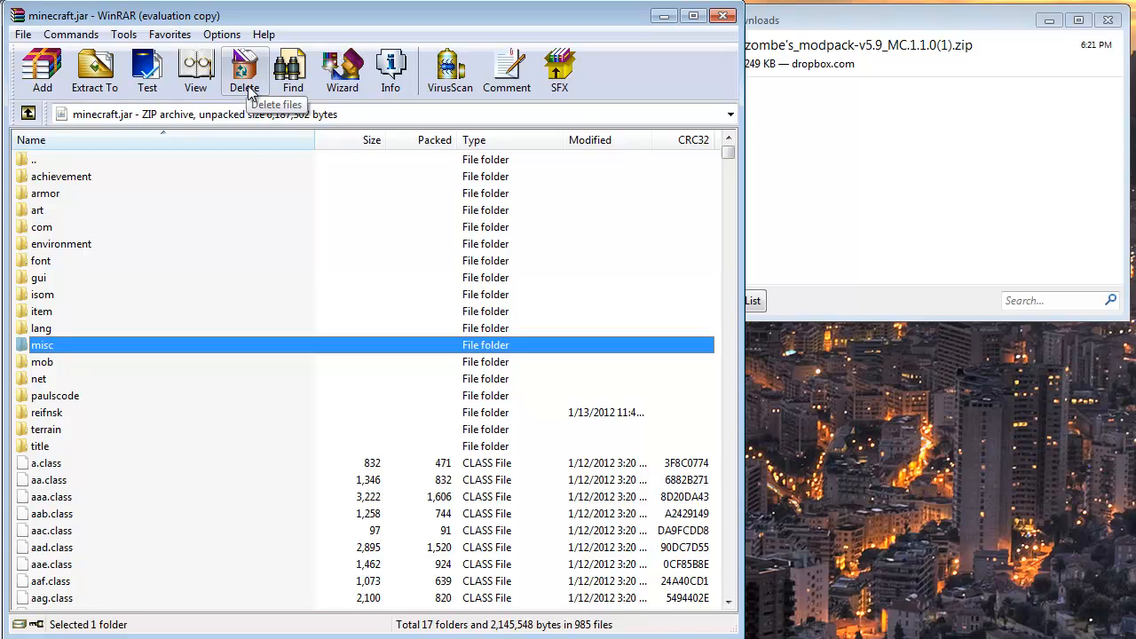
mouse_move(128, 380)
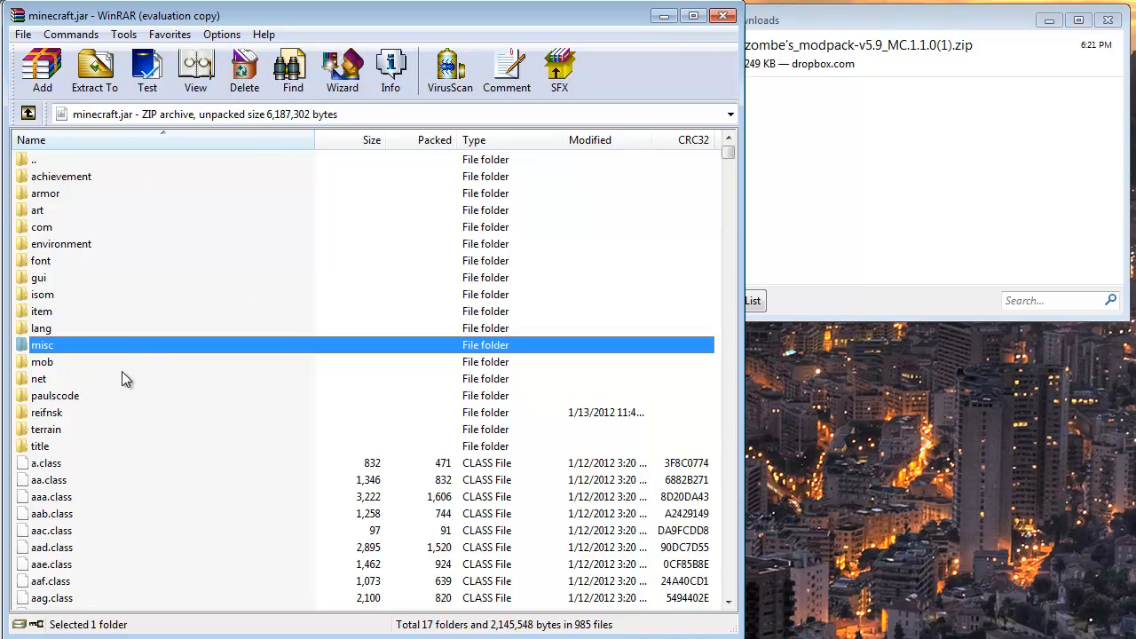
mouse_move(89, 338)
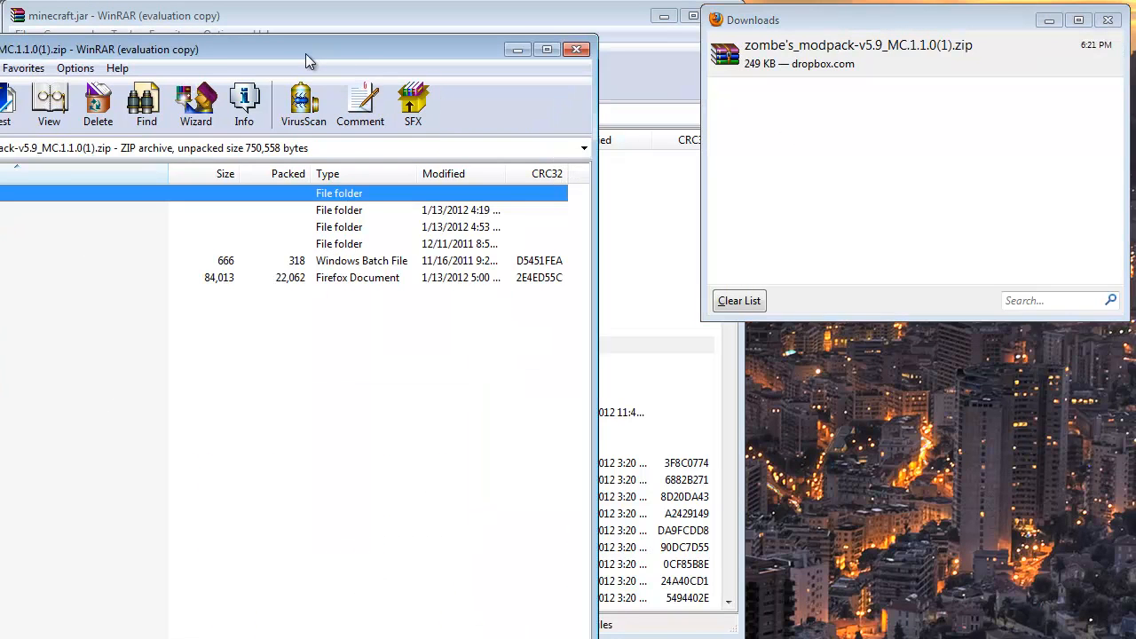
mouse_move(323, 369)
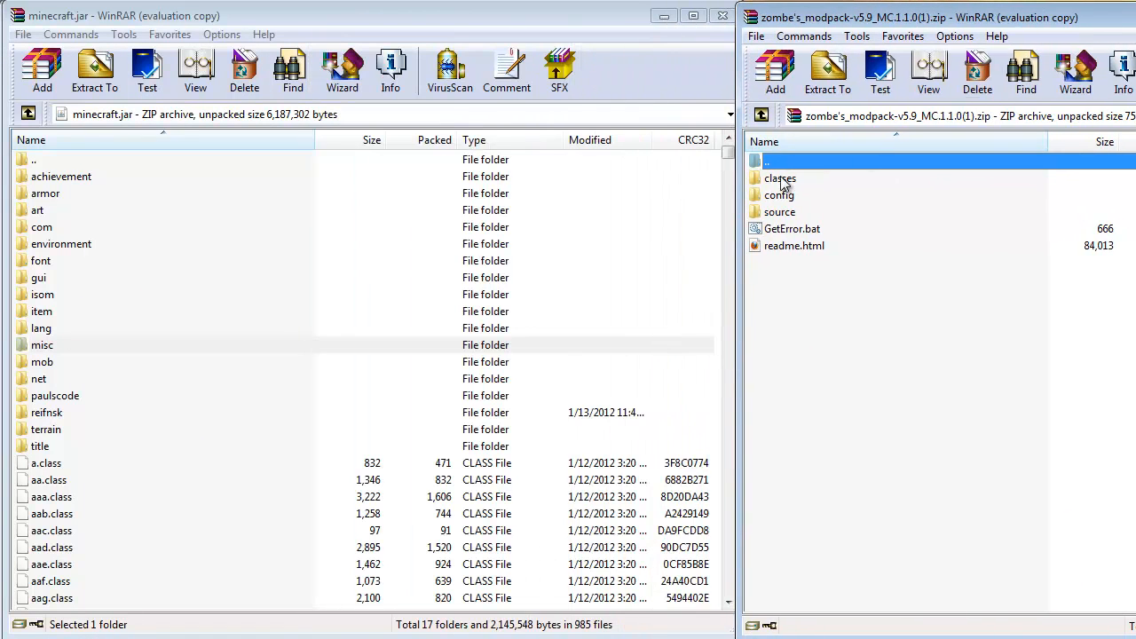
Select all 27 class files in the modpack's classes folder, from acq.class to the last.
double_click(779, 177)
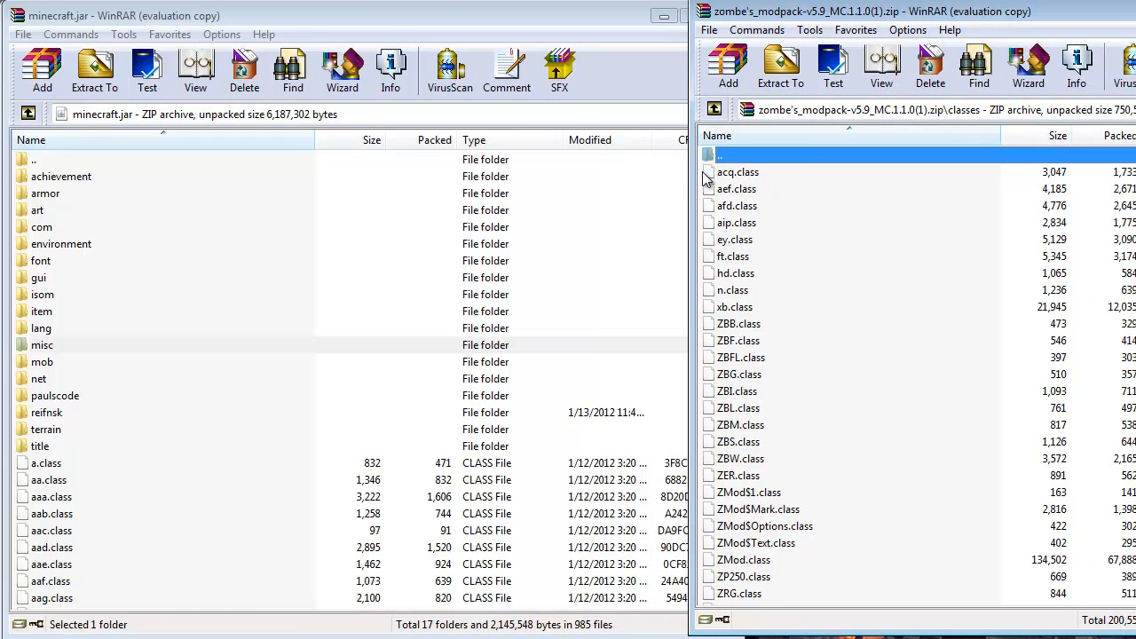
left_click(739, 171)
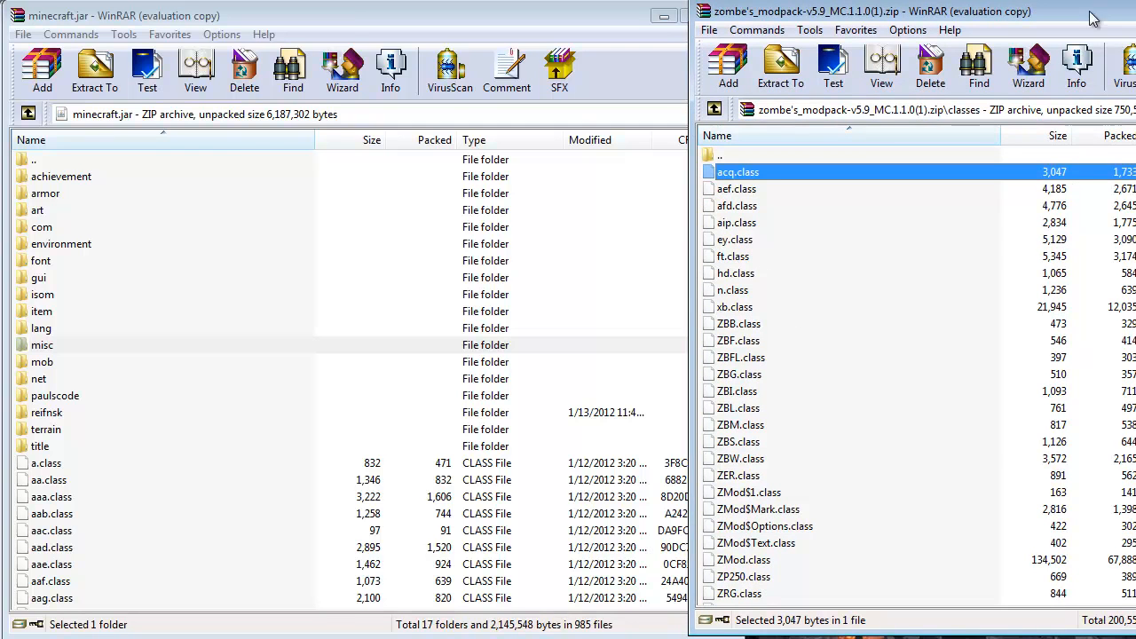
left_click(887, 10)
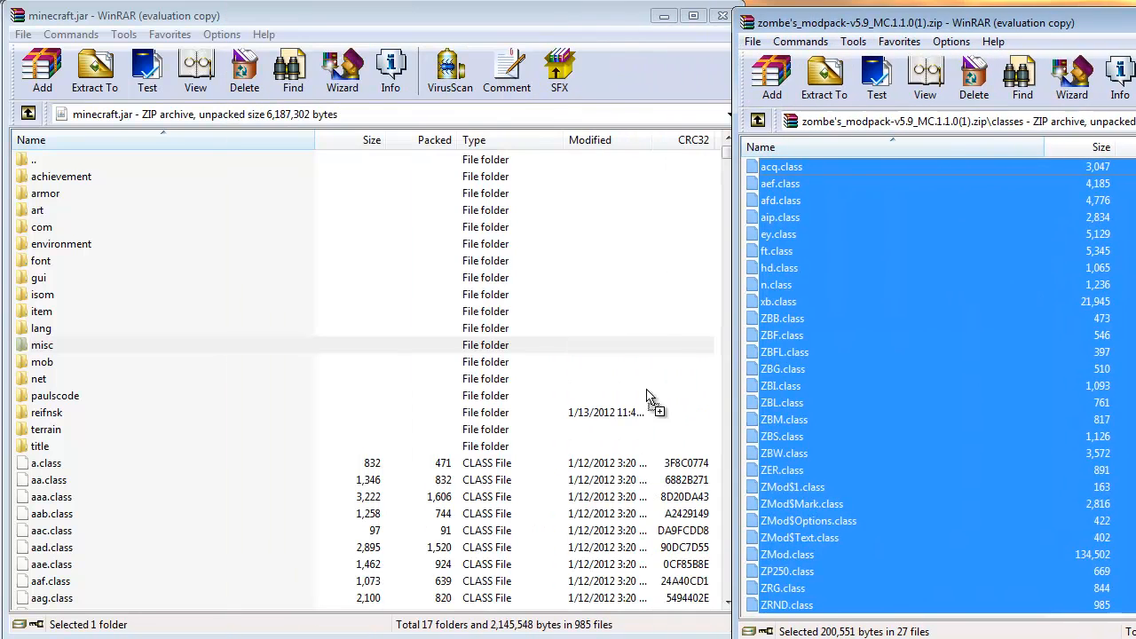
left_click(43, 71)
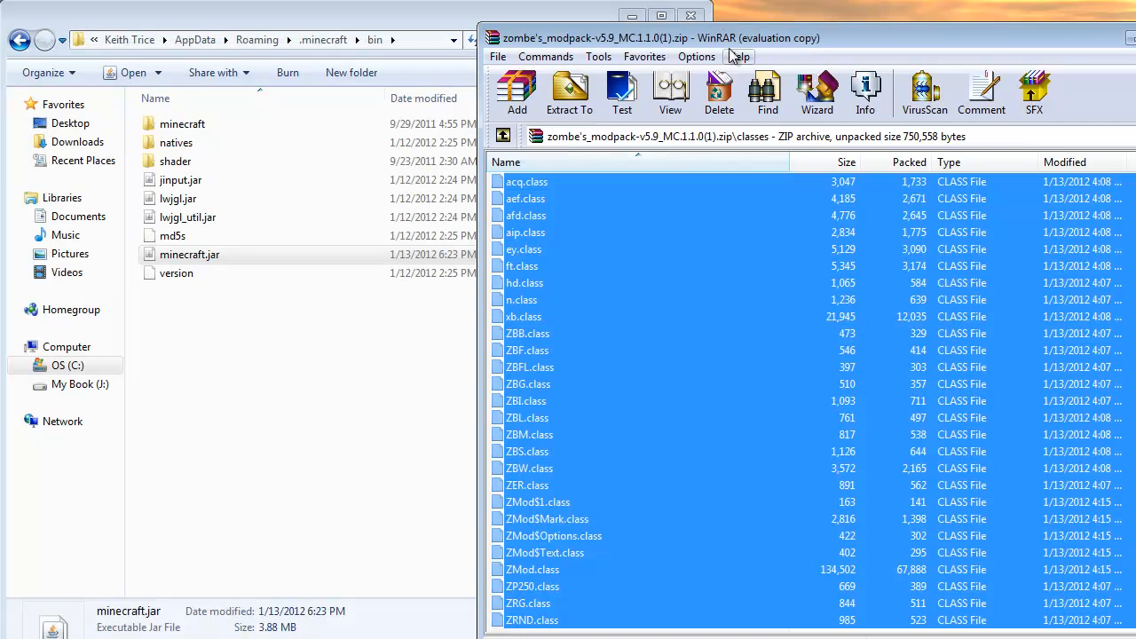
Return to the modpack archive root and enter its config folder of text documents.
left_click(503, 135)
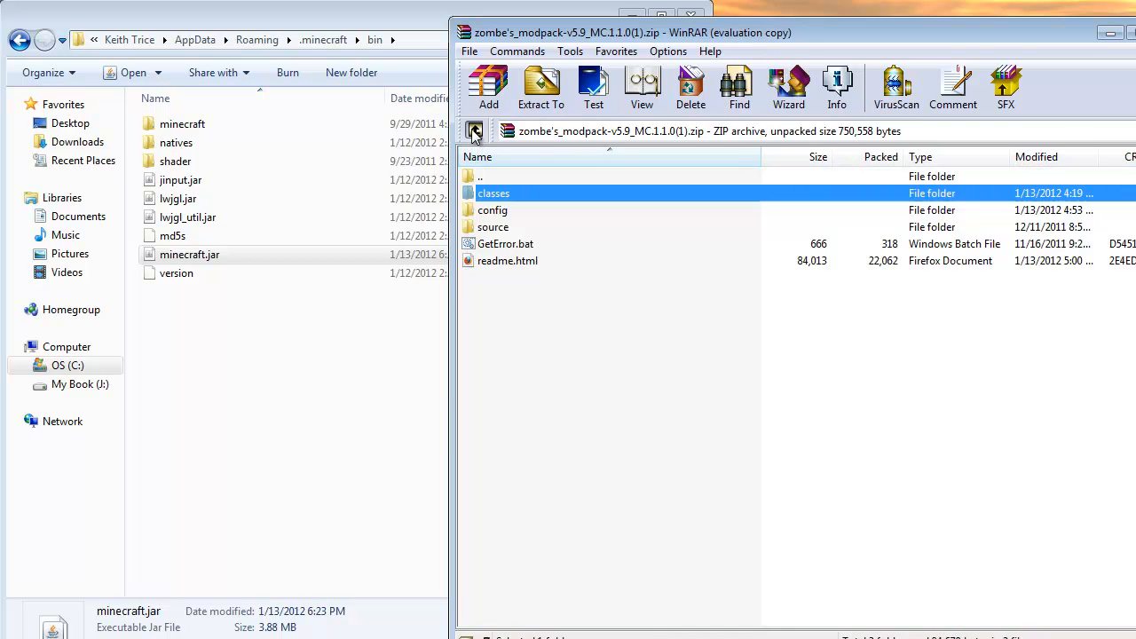
double_click(494, 210)
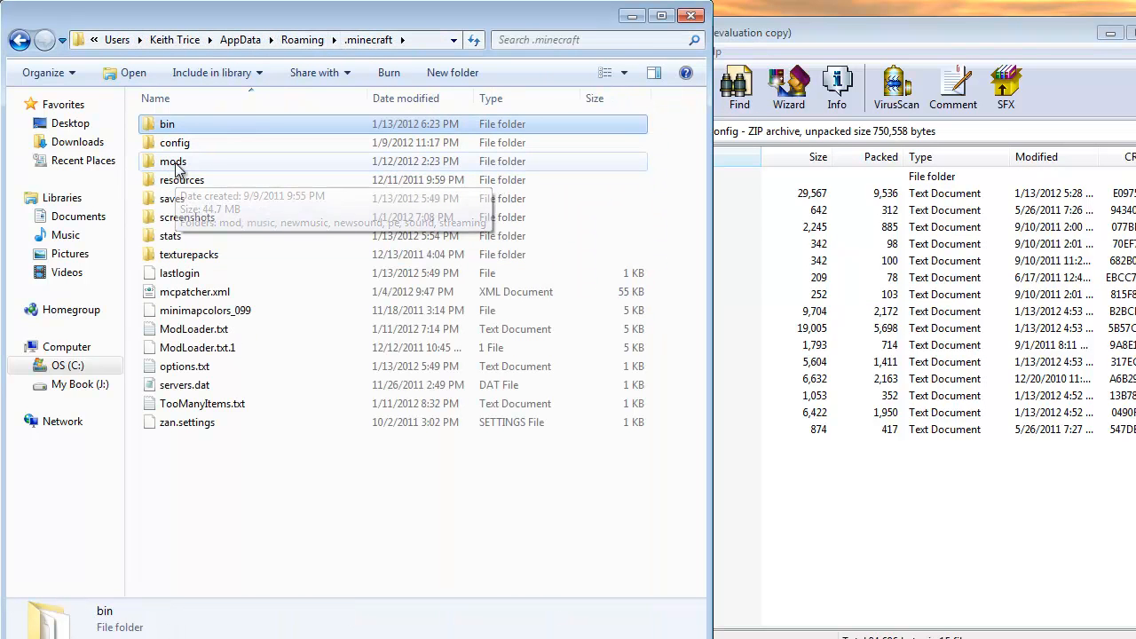
mouse_move(181, 179)
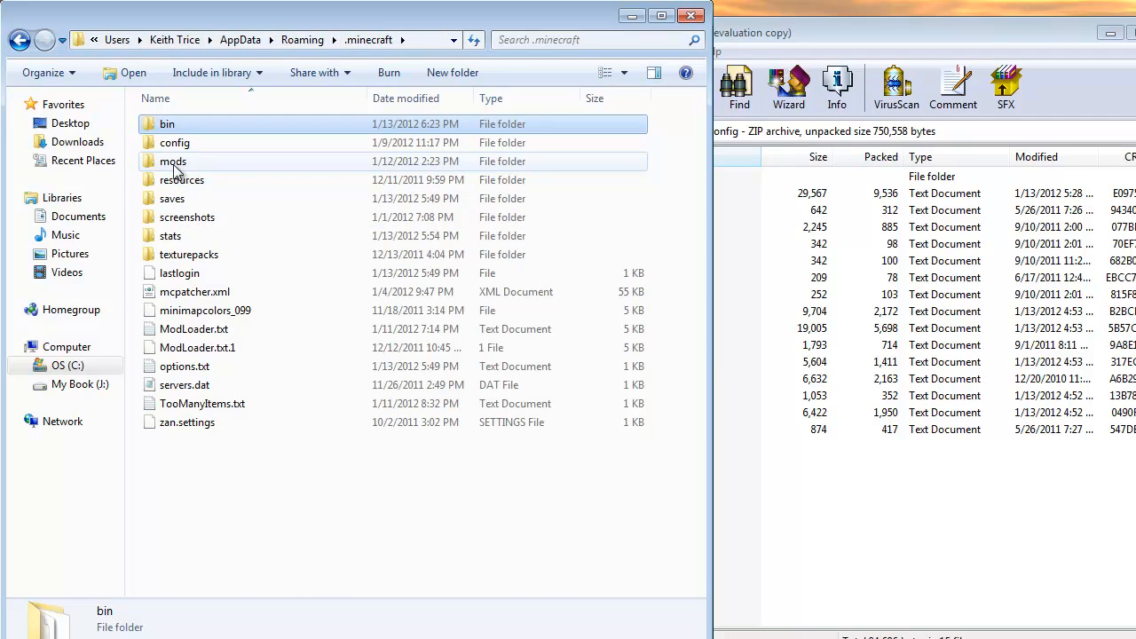
Go into .minecraft's mods/zombe folder and bring config.txt up in Notepad.
double_click(172, 160)
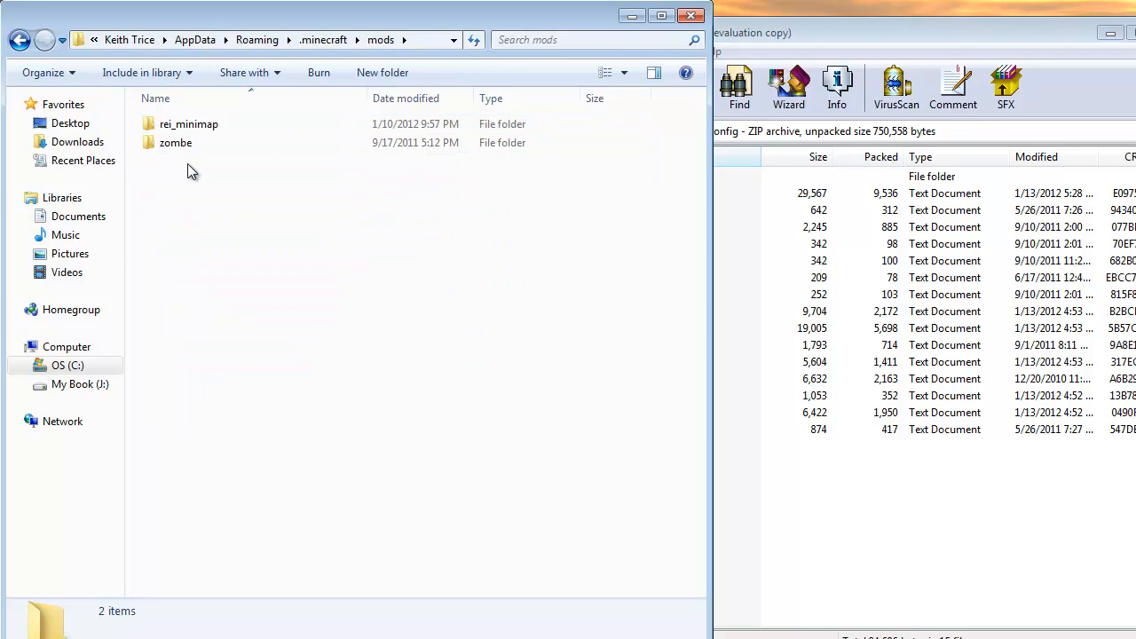
mouse_move(174, 142)
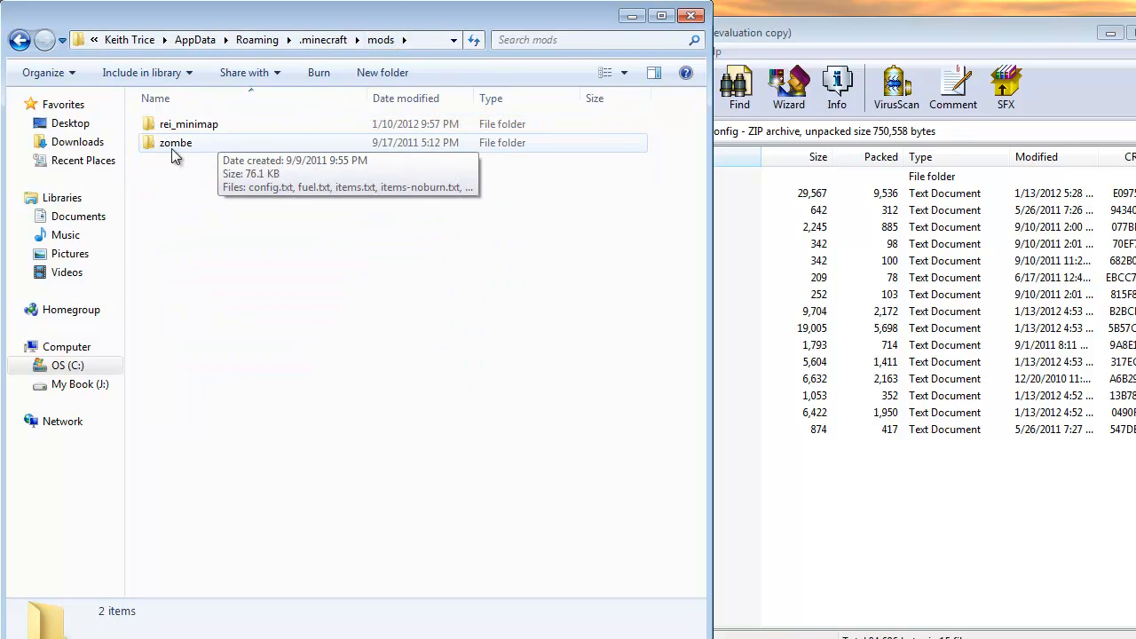
mouse_move(181, 158)
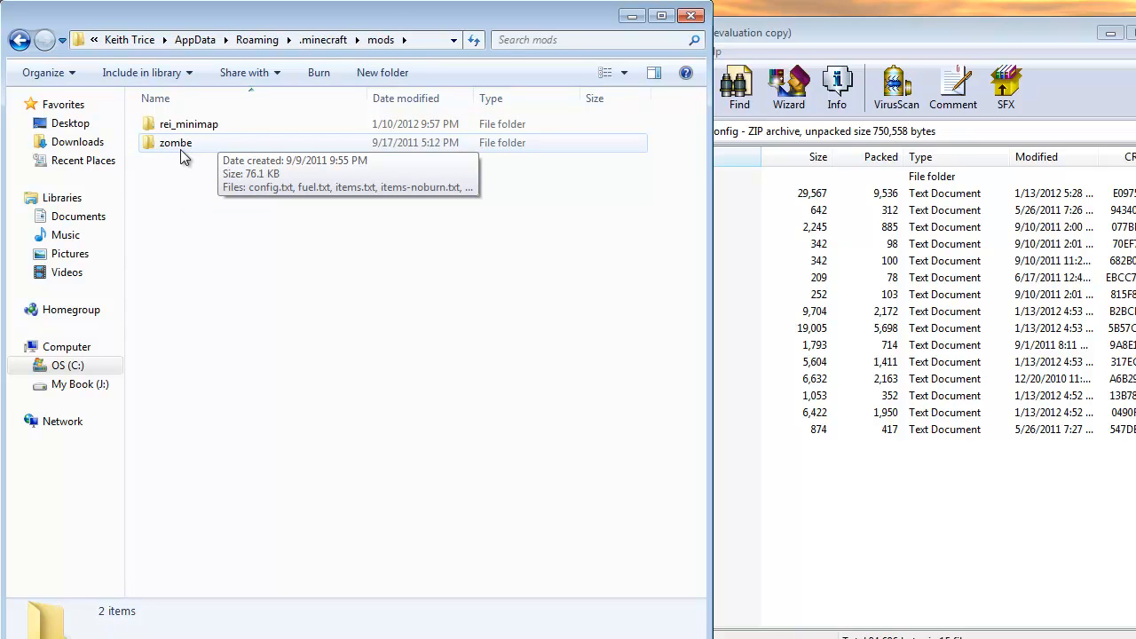
mouse_move(146, 151)
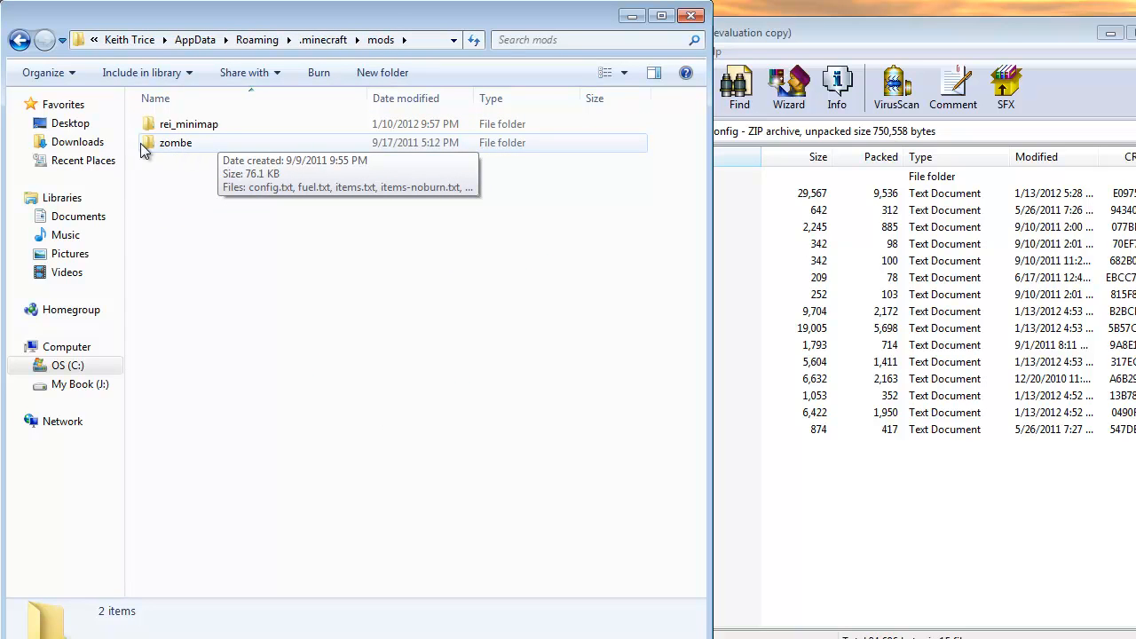
mouse_move(181, 158)
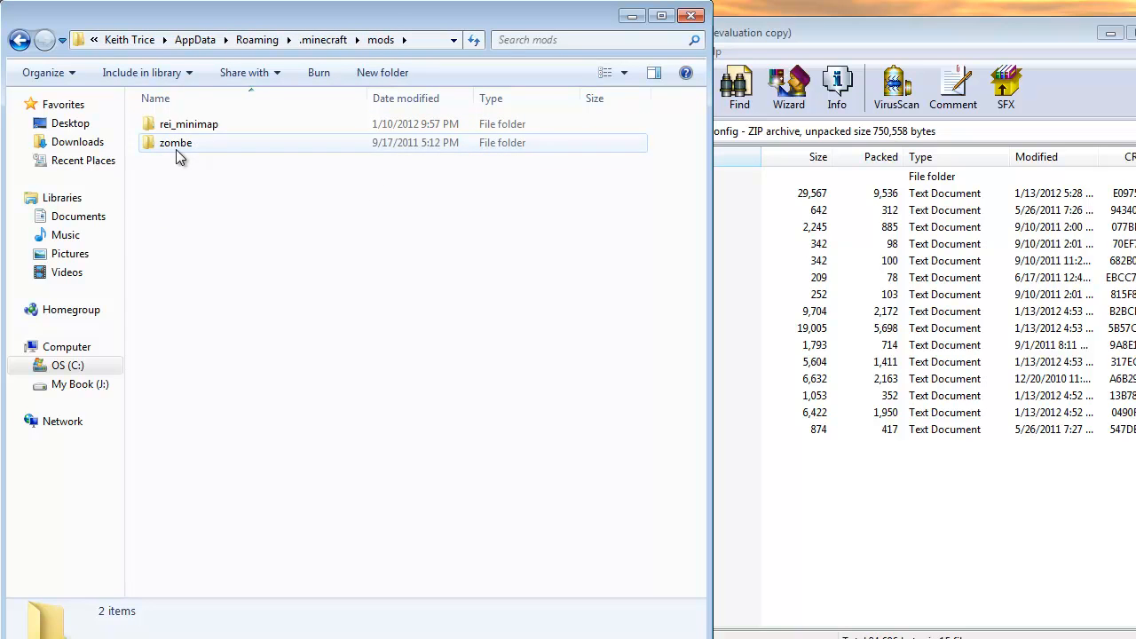
double_click(174, 142)
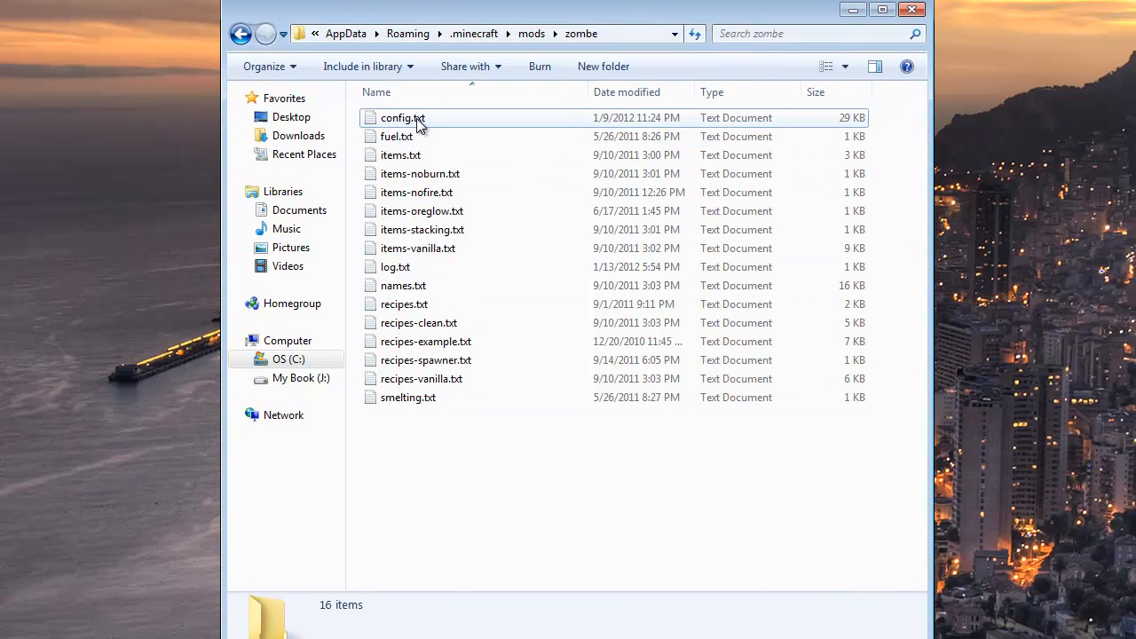
double_click(403, 117)
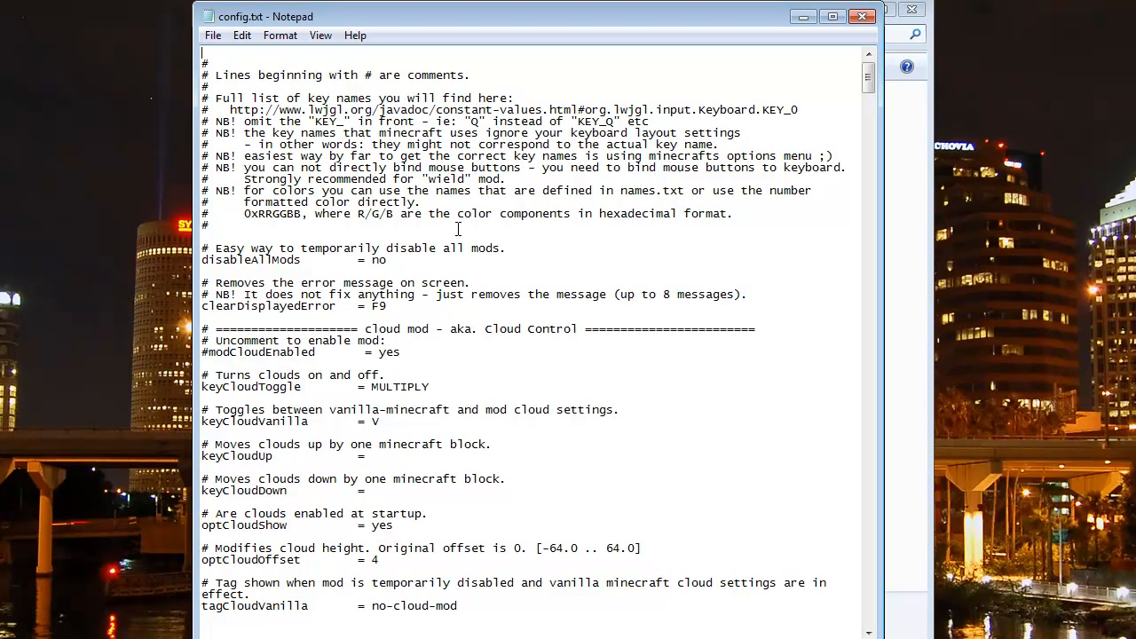
Scroll config.txt past the cloud, cart, build, compass and craft sections to the fly mod settings.
scroll("down", 3)
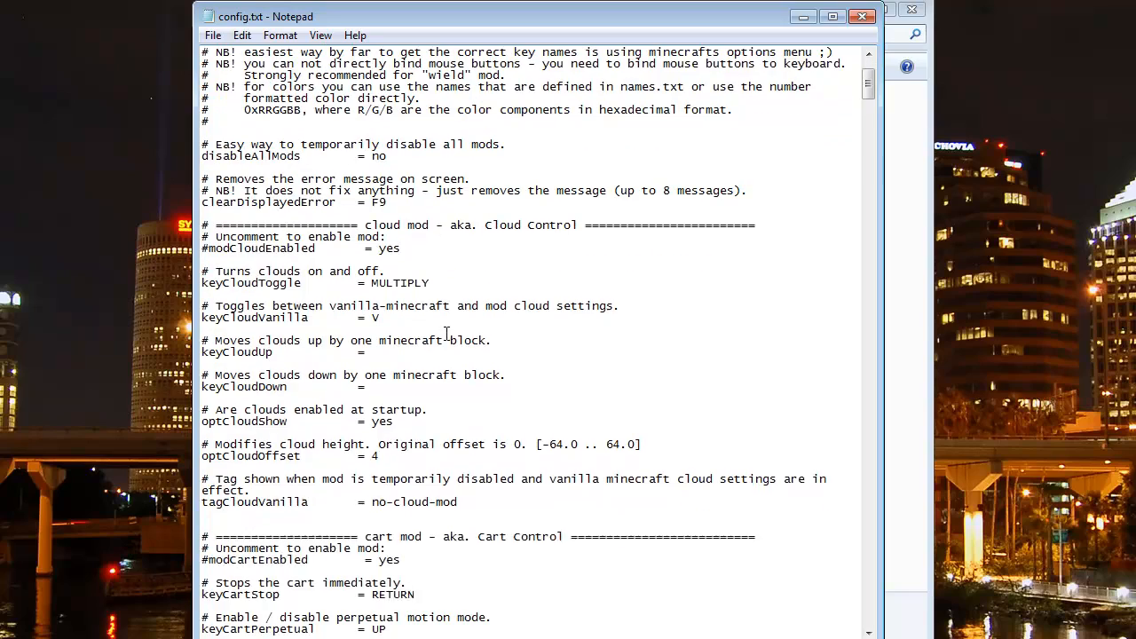
scroll("down", 3)
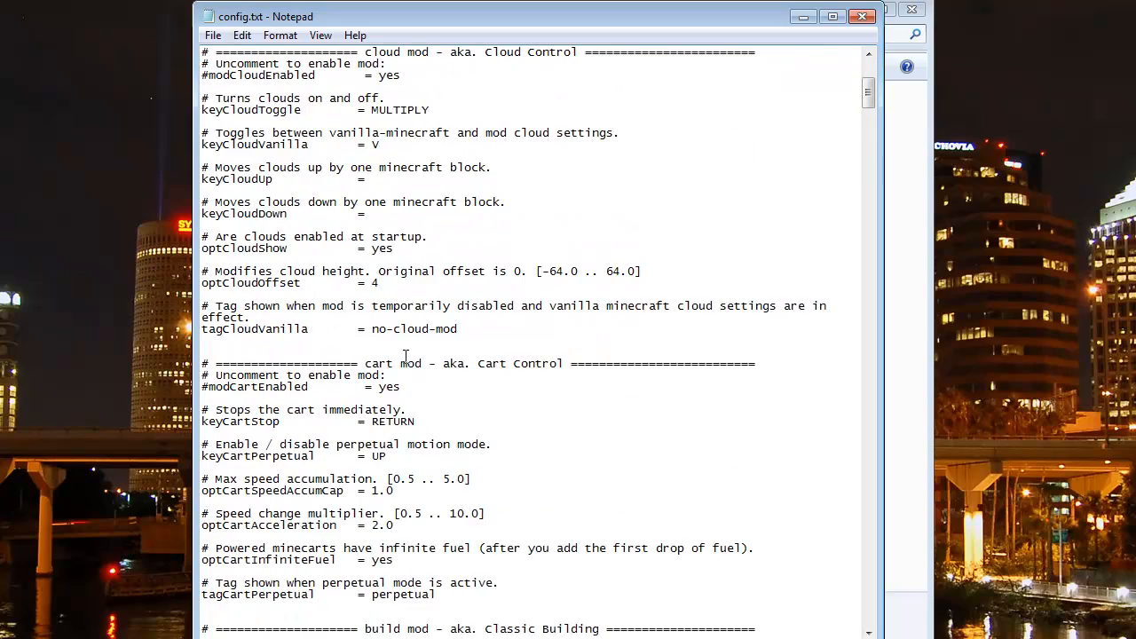
scroll("down", 3)
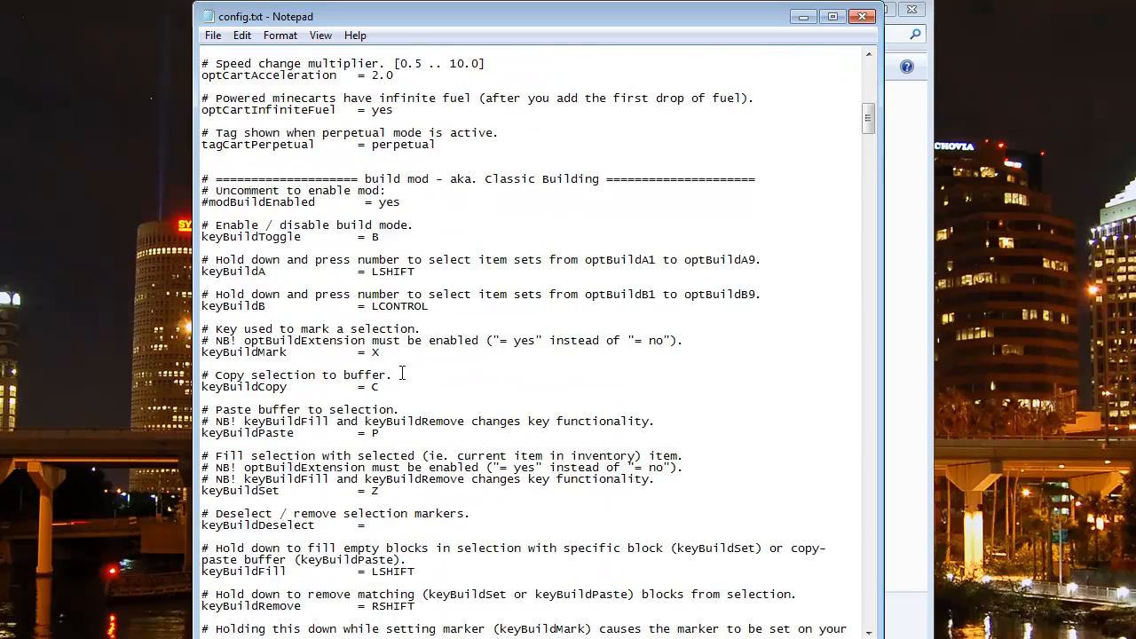
scroll("down", 3)
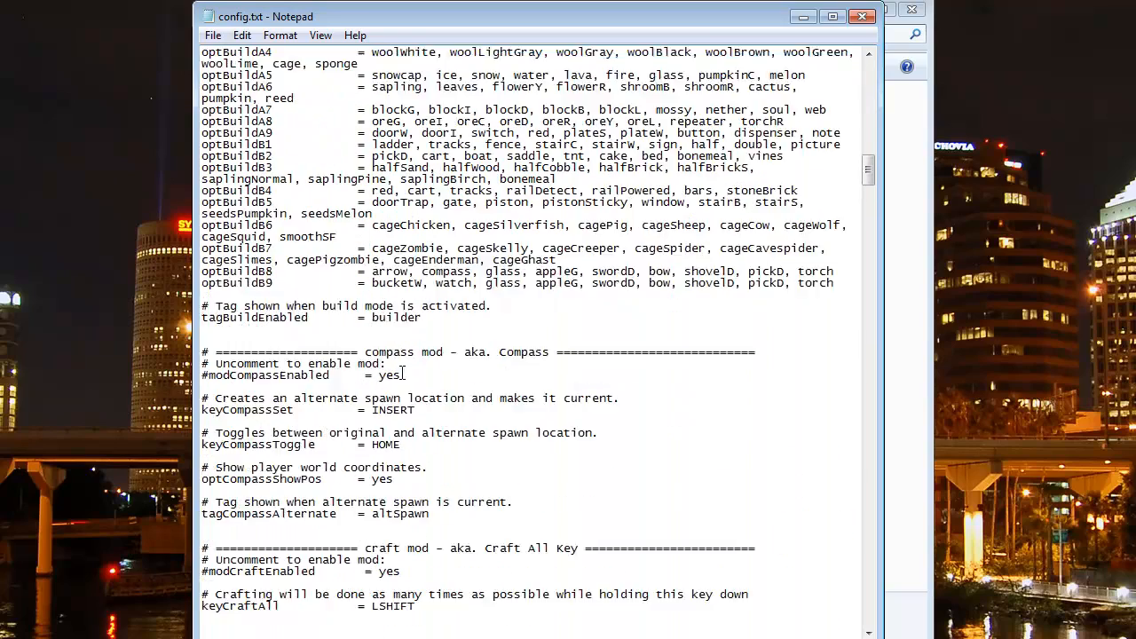
scroll("down", 3)
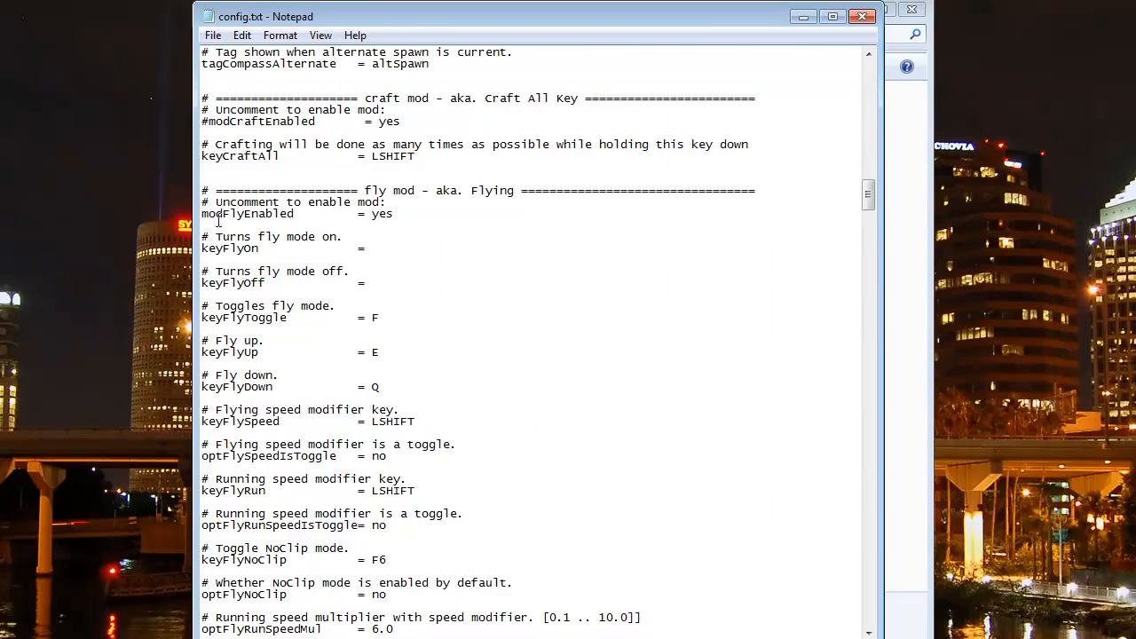
mouse_move(319, 224)
type("#")
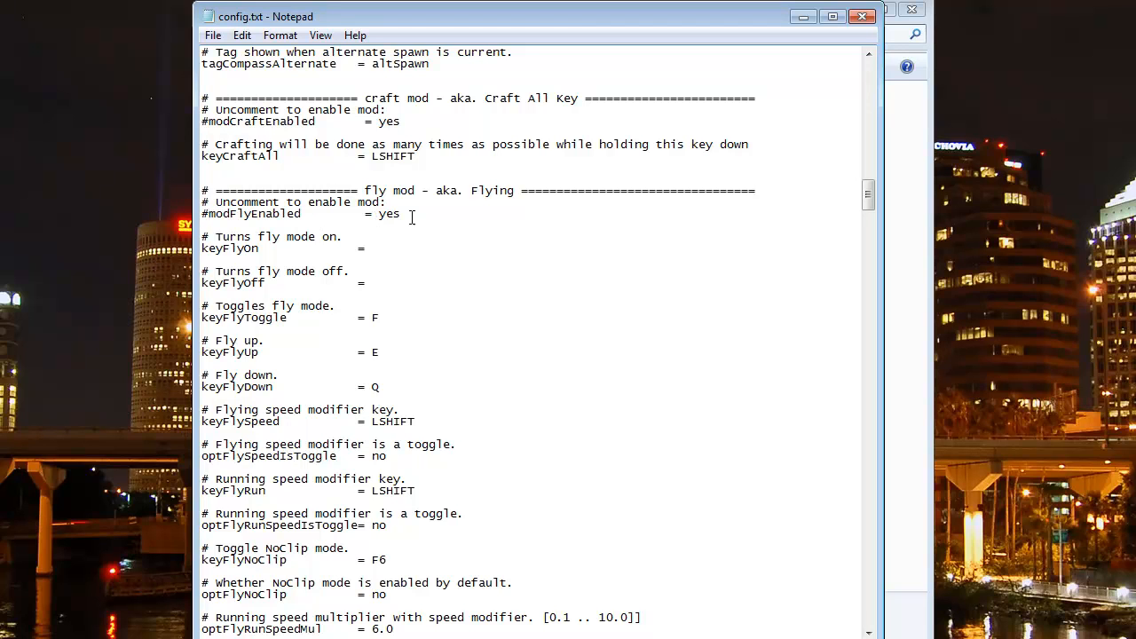
mouse_move(426, 212)
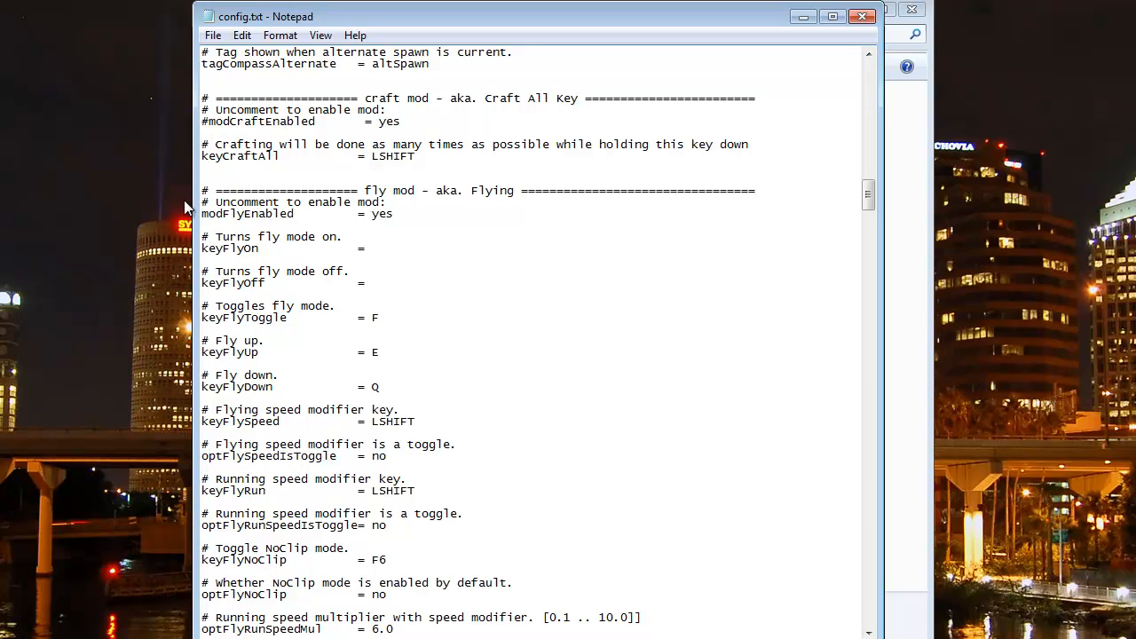
mouse_move(341, 240)
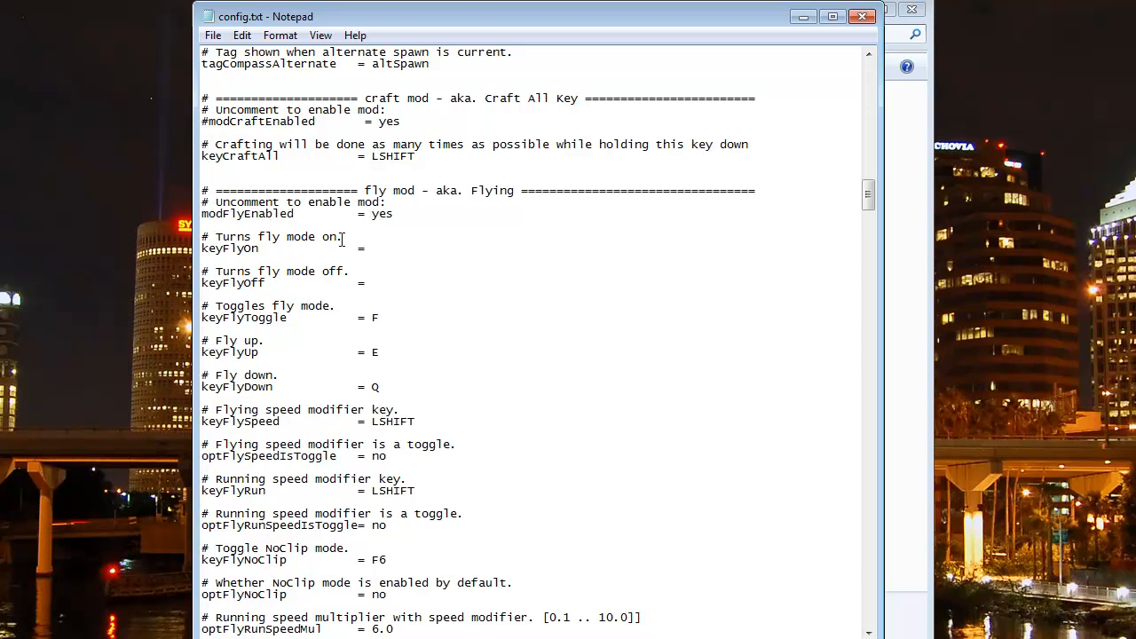
Review the fly-down key Q and LSHIFT speed modifier, then select a fly speed multiplier to set to 6.0.
scroll("down", 3)
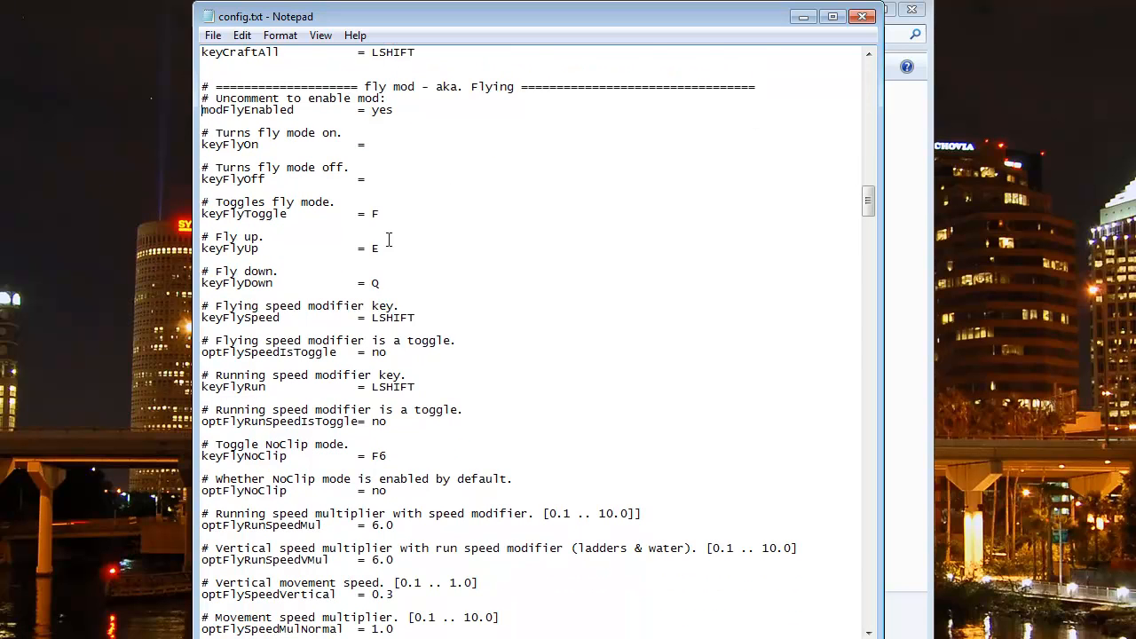
double_click(373, 249)
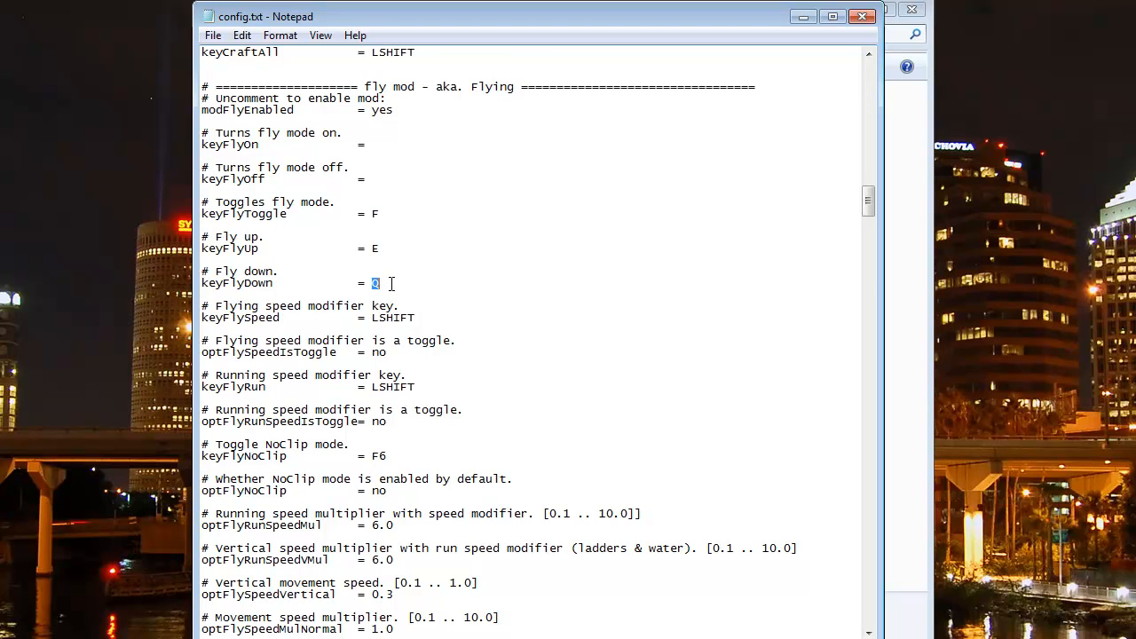
mouse_move(381, 217)
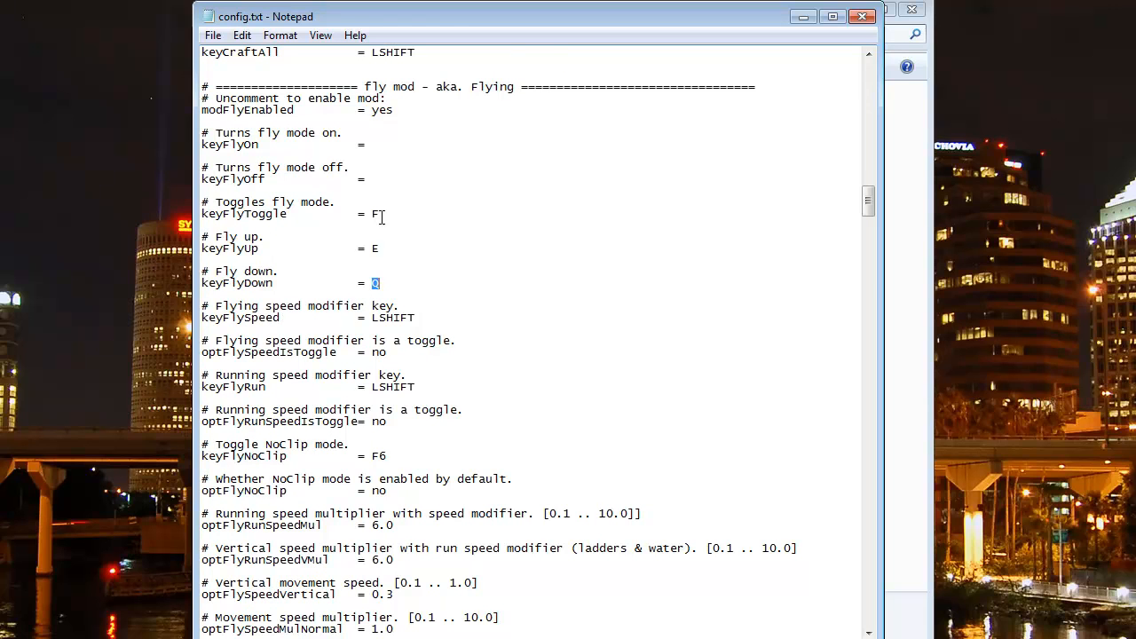
type("Q")
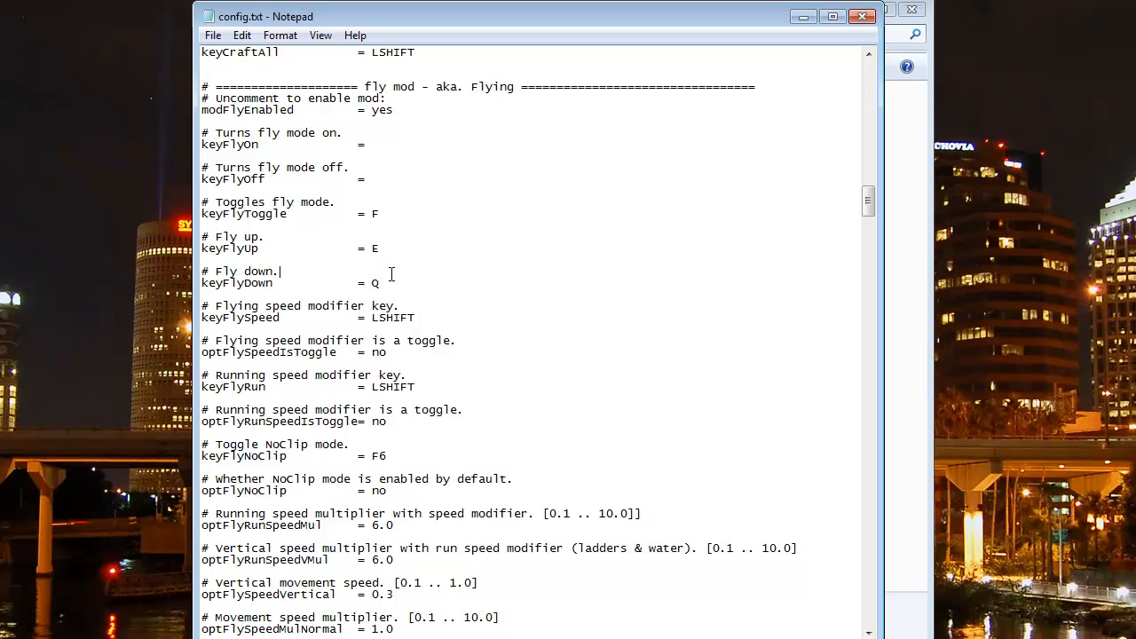
double_click(394, 318)
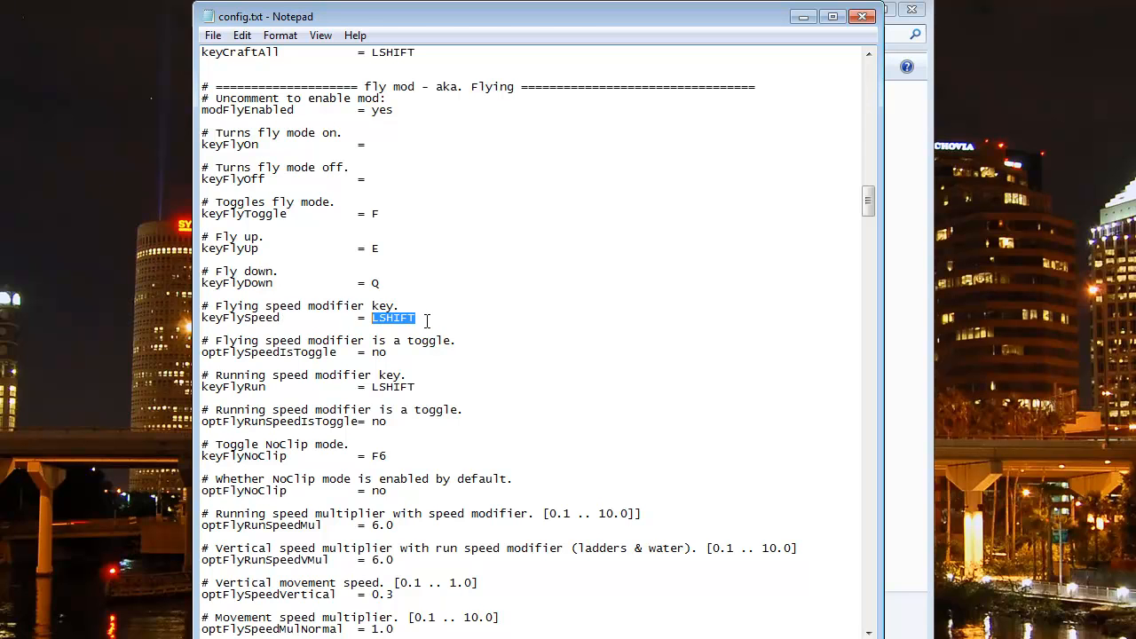
left_click(394, 316)
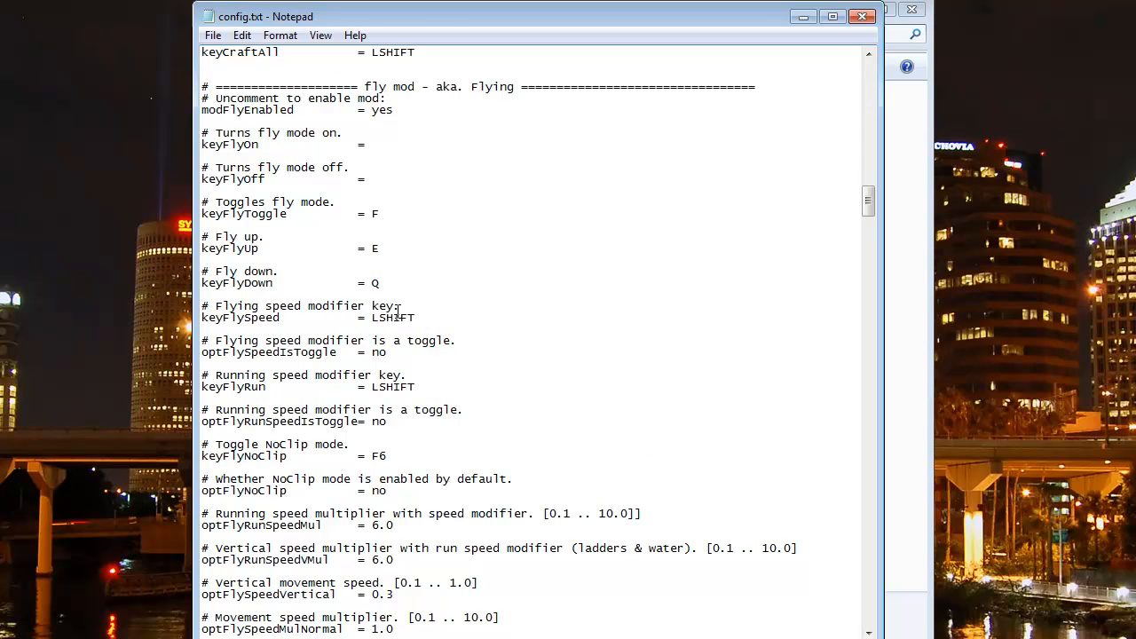
scroll("down", 3)
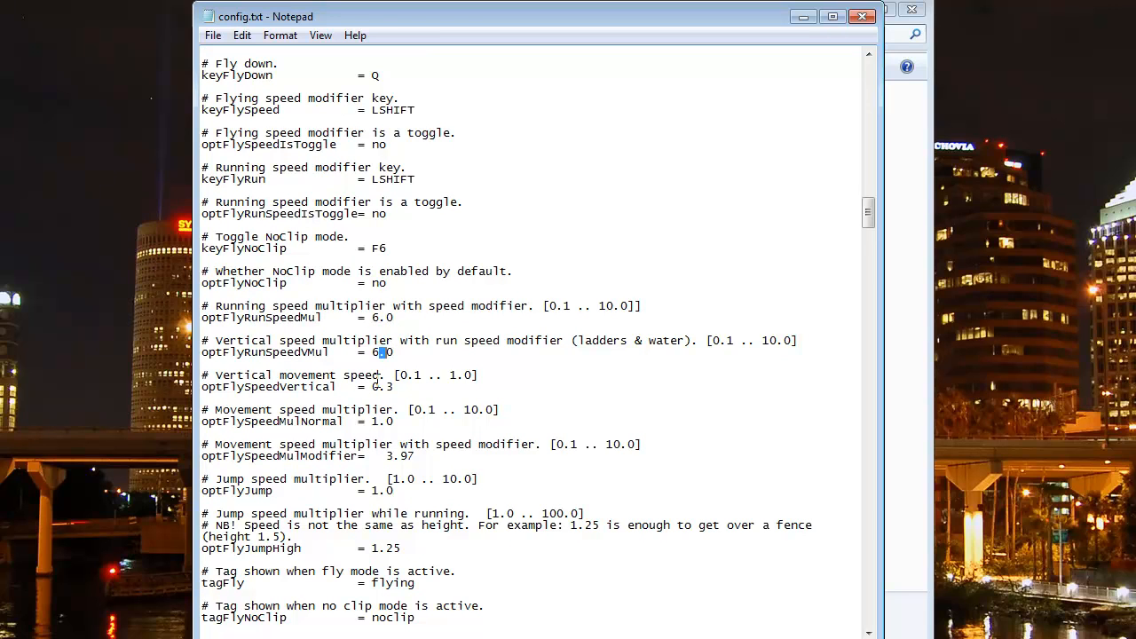
double_click(382, 421)
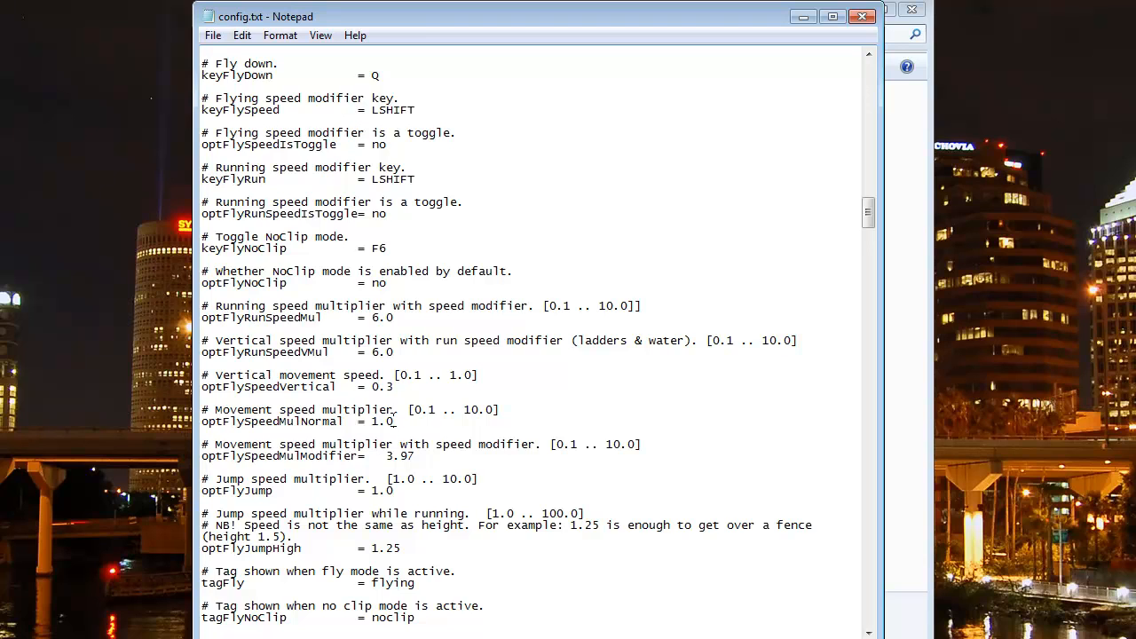
scroll("down", 3)
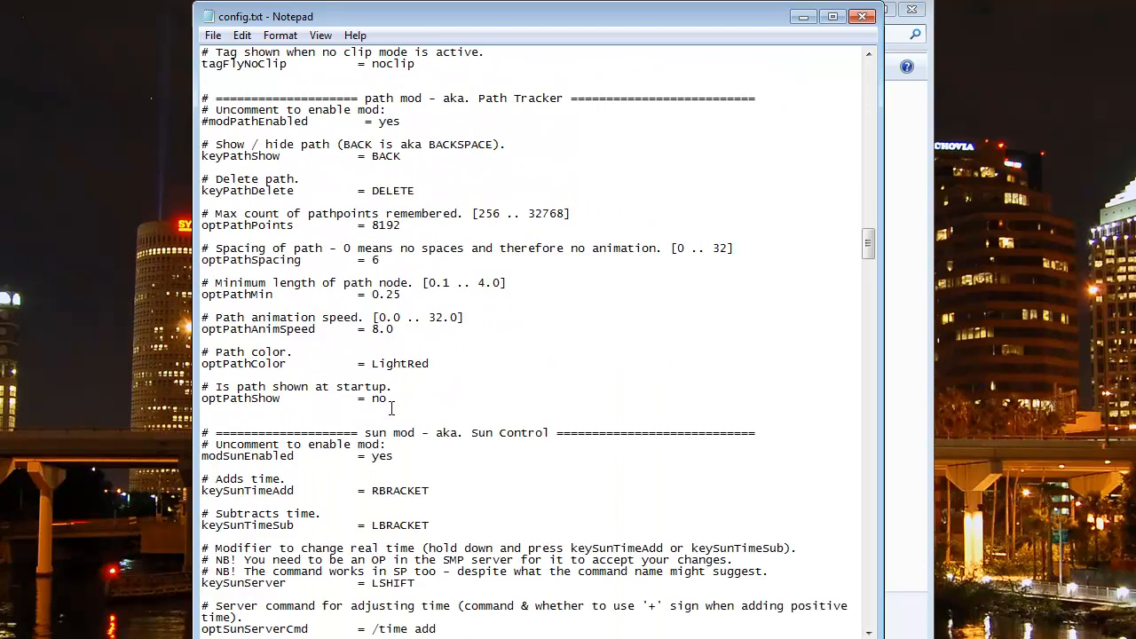
scroll("down", 3)
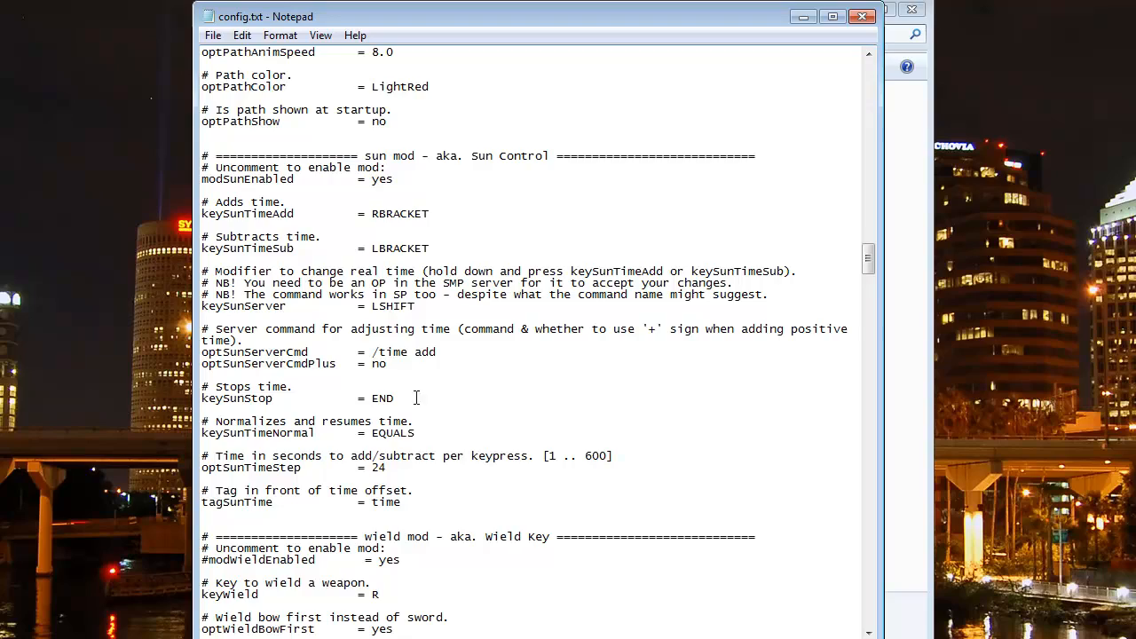
scroll("down", 3)
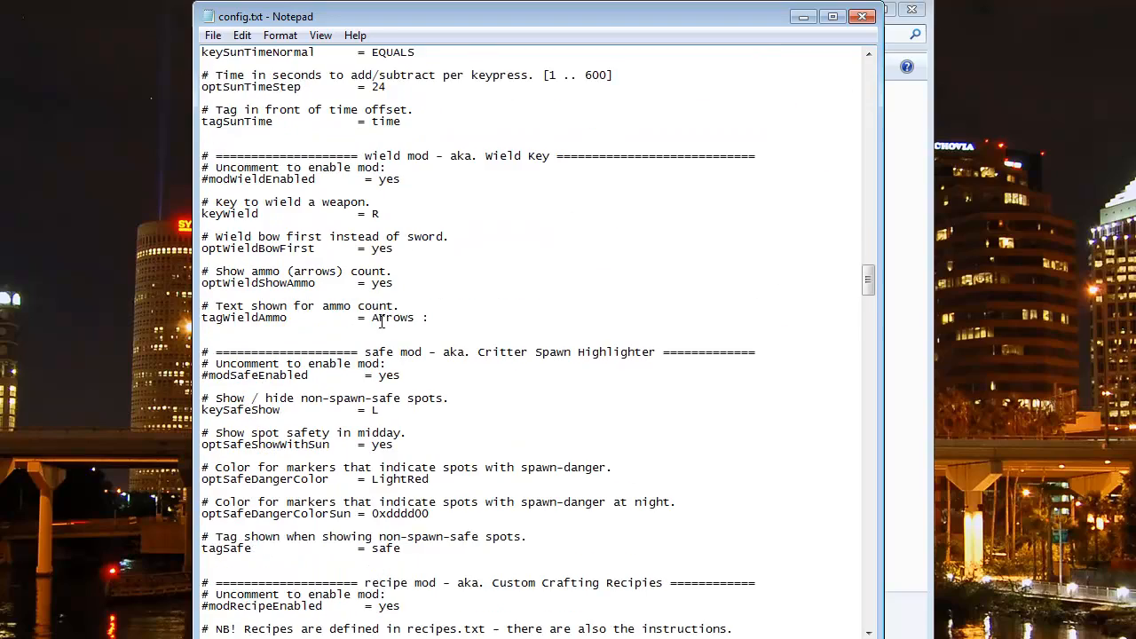
scroll("down", 3)
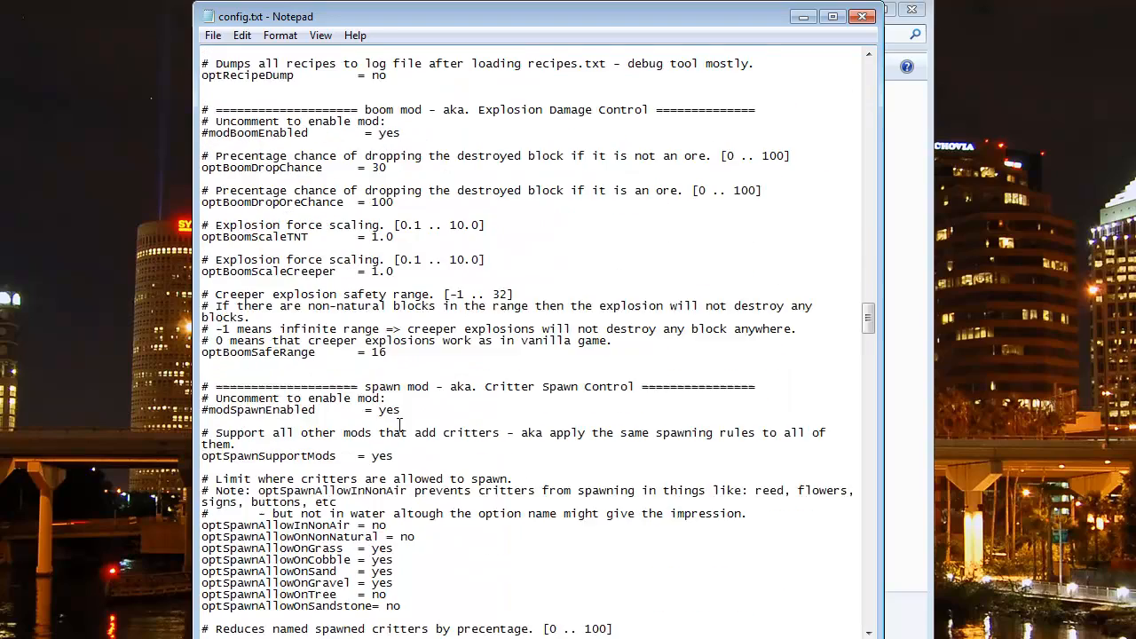
scroll("down", 3)
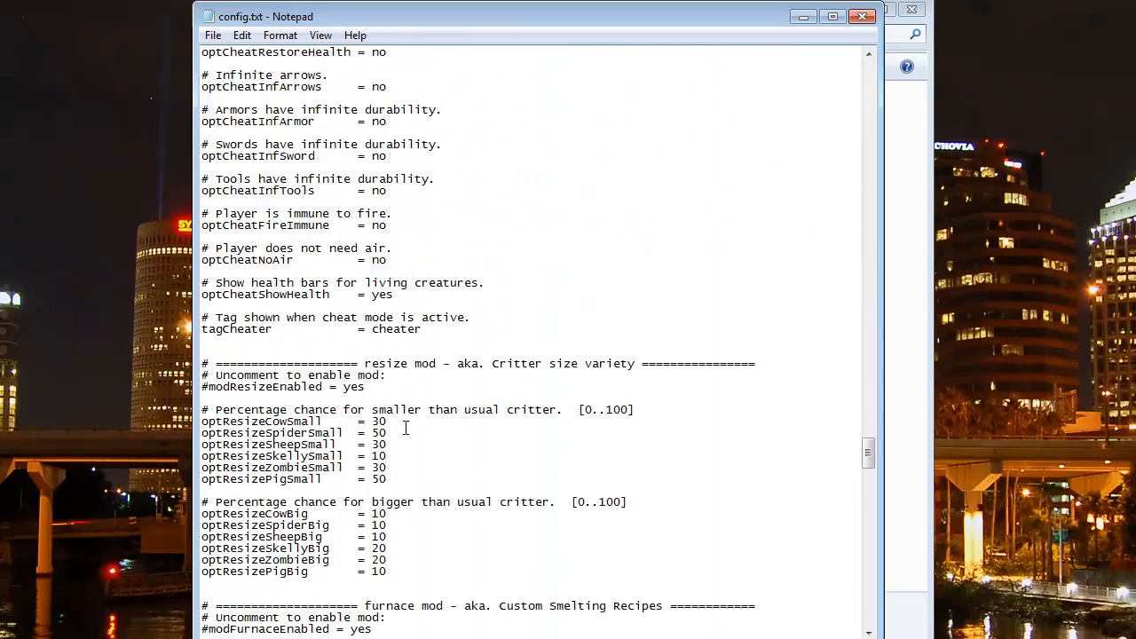
scroll("down", 3)
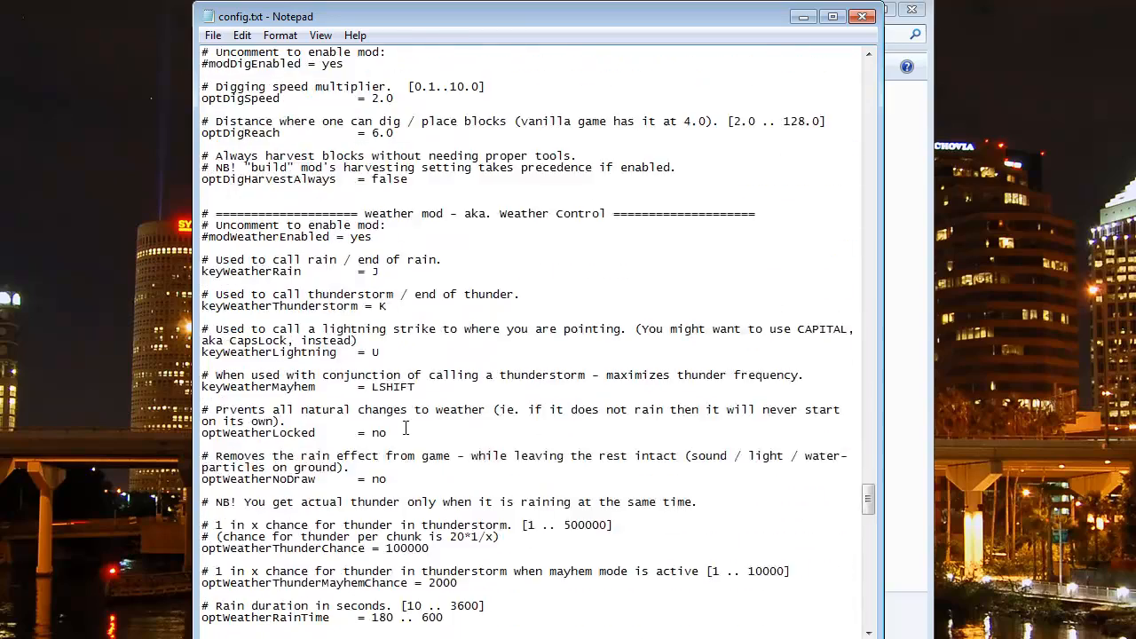
scroll("down", 3)
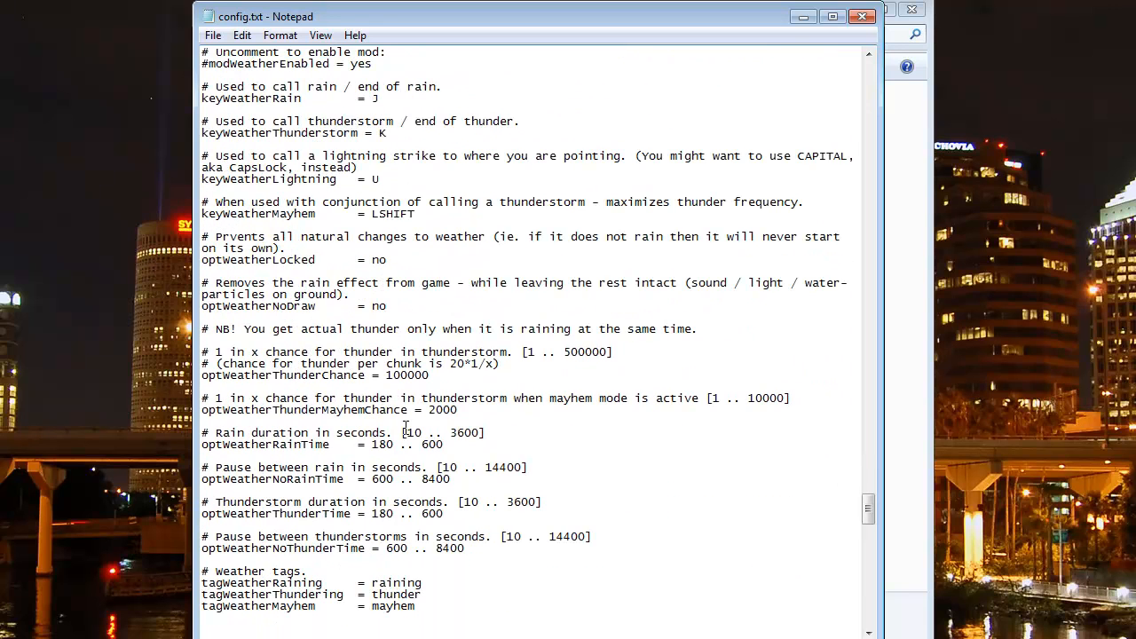
scroll("up", 3)
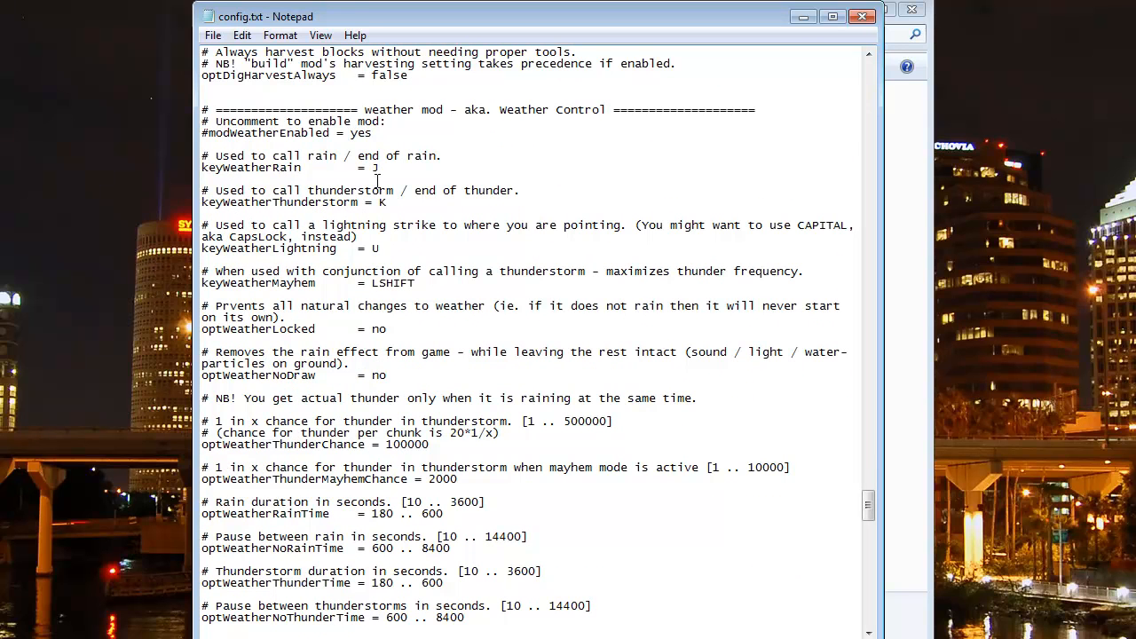
scroll("down", 3)
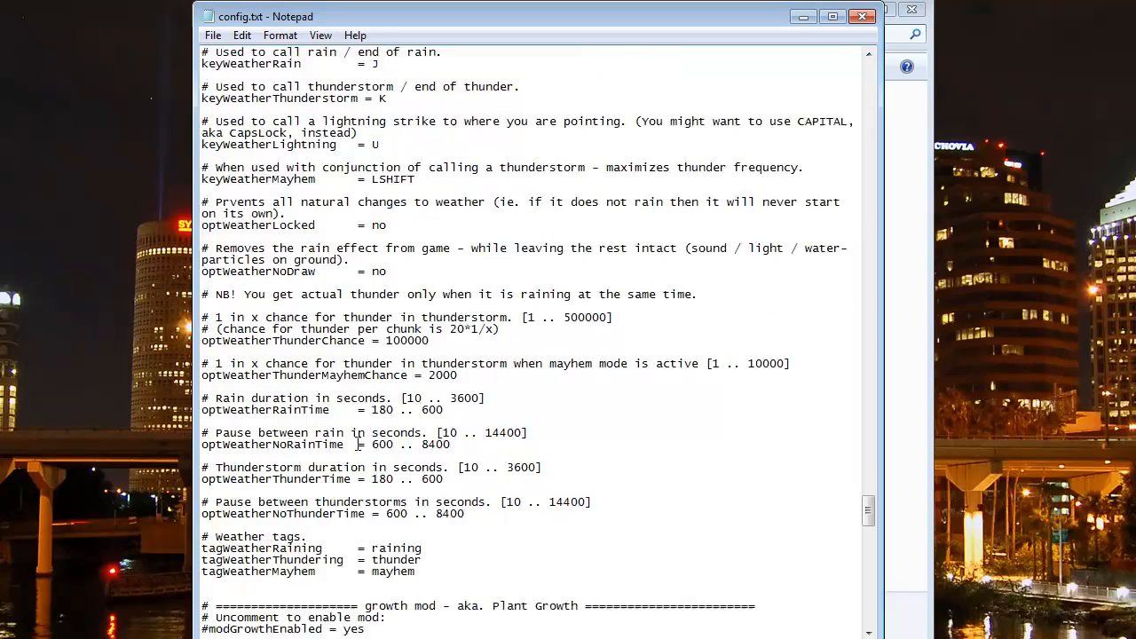
scroll("down", 3)
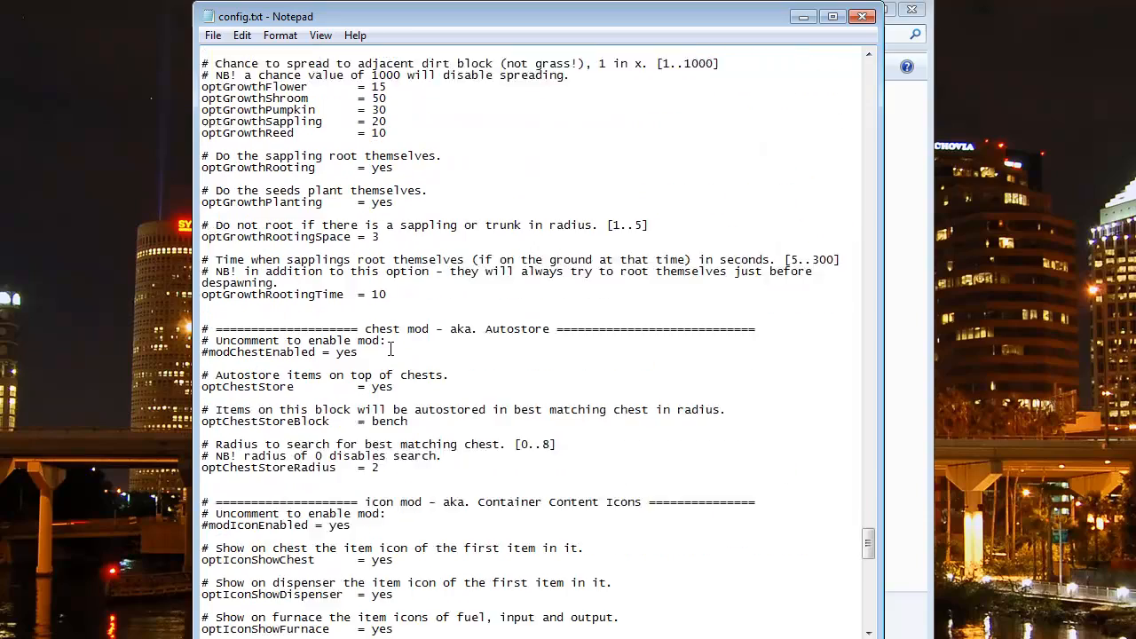
scroll("down", 3)
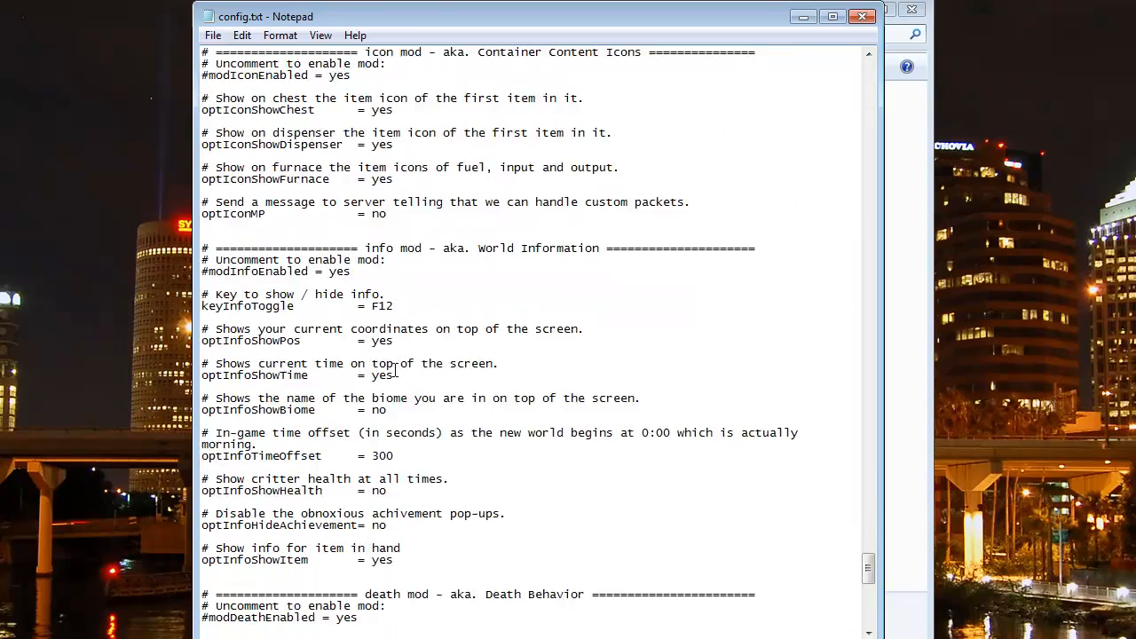
scroll("down", 3)
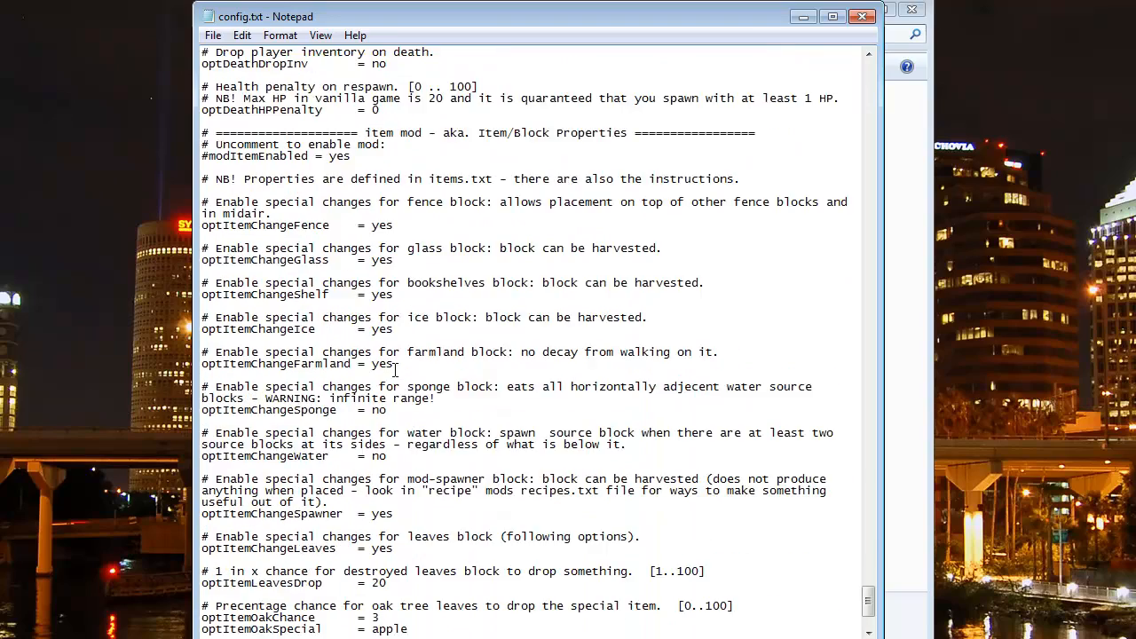
scroll("down", 3)
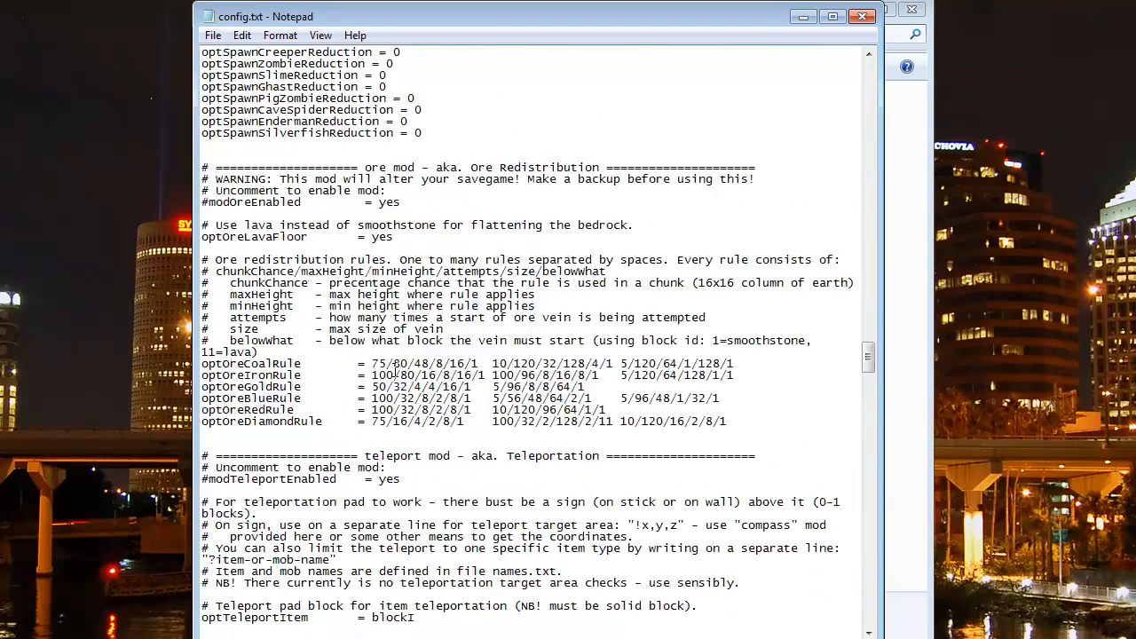
scroll("up", 3)
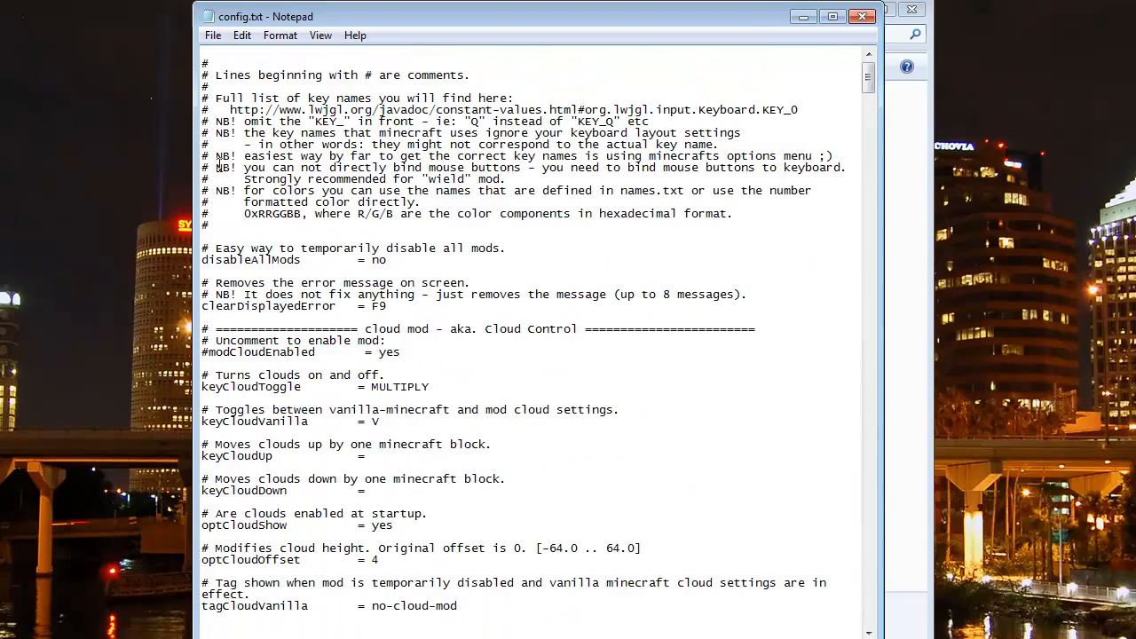
mouse_move(213, 35)
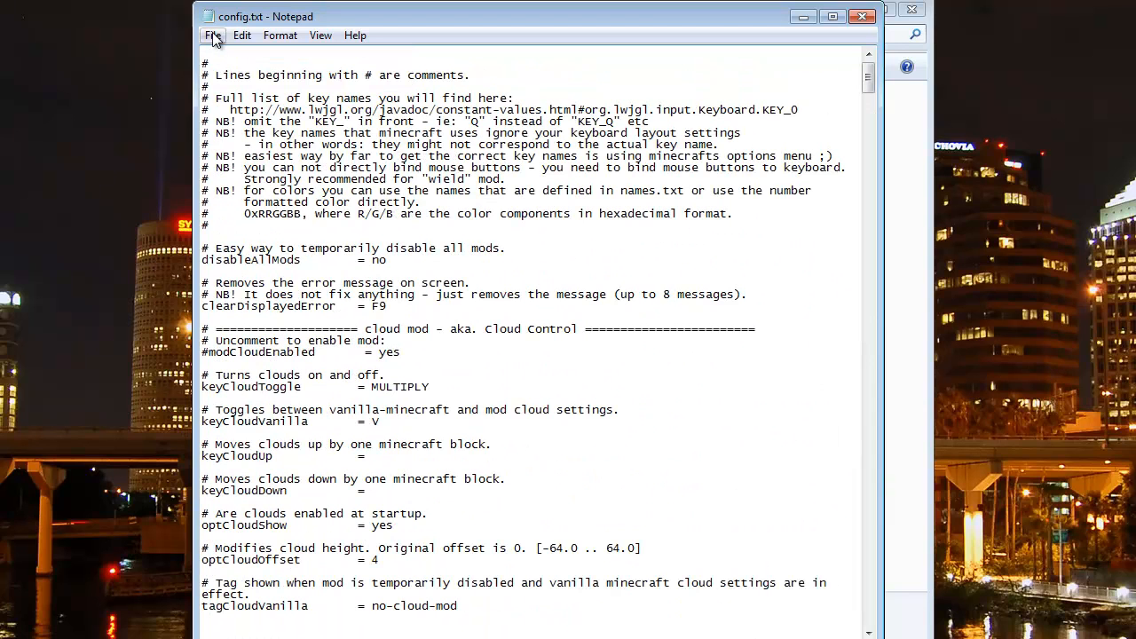
Save config.txt with the edited fly mod settings from Notepad's File menu.
left_click(213, 36)
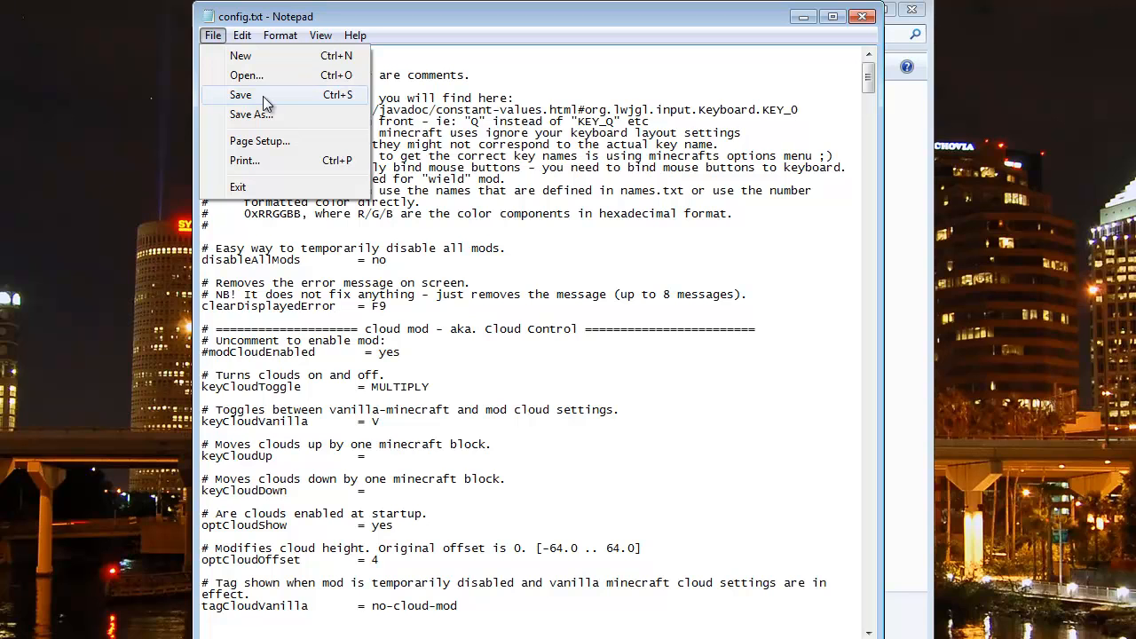
mouse_move(220, 43)
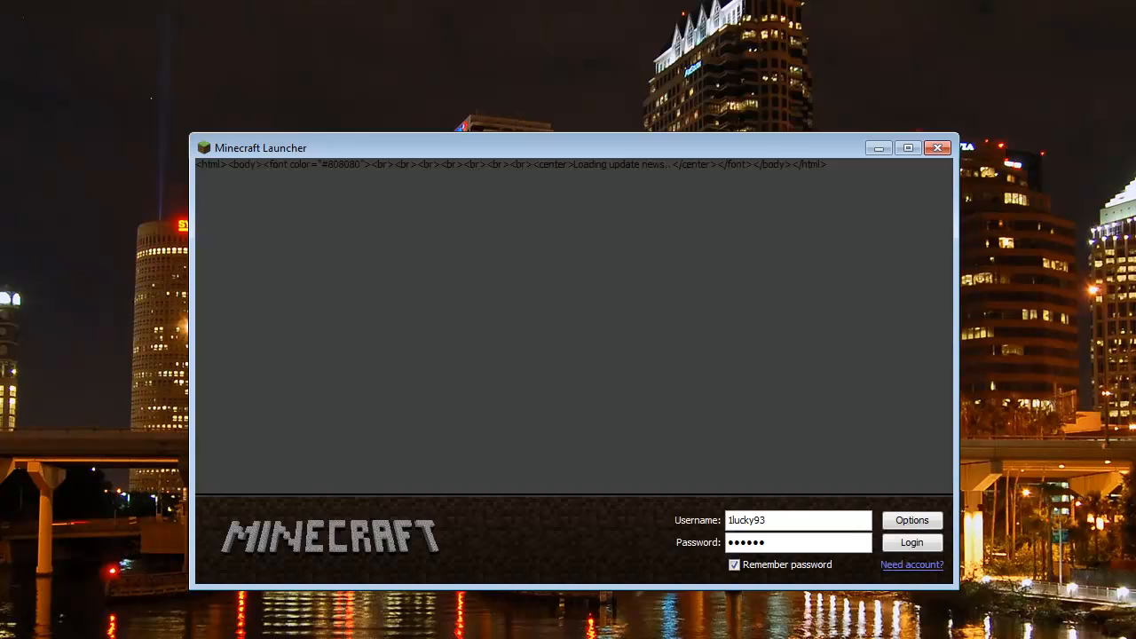
Log in from the launcher and choose Singleplayer on the Minecraft 1.1 title screen.
left_click(913, 544)
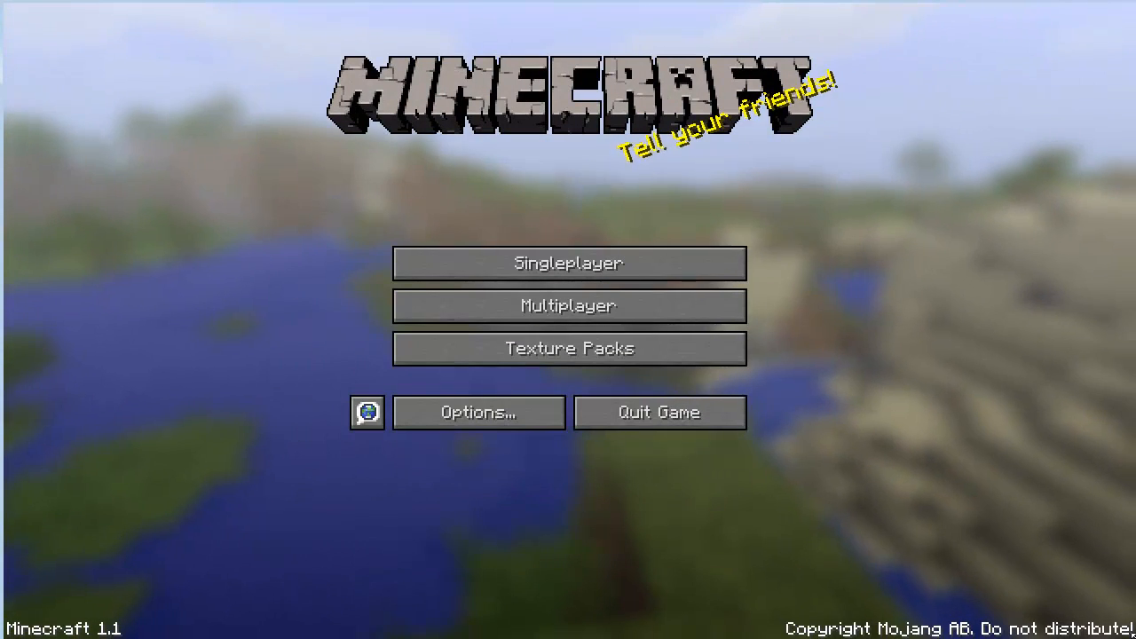
left_click(569, 263)
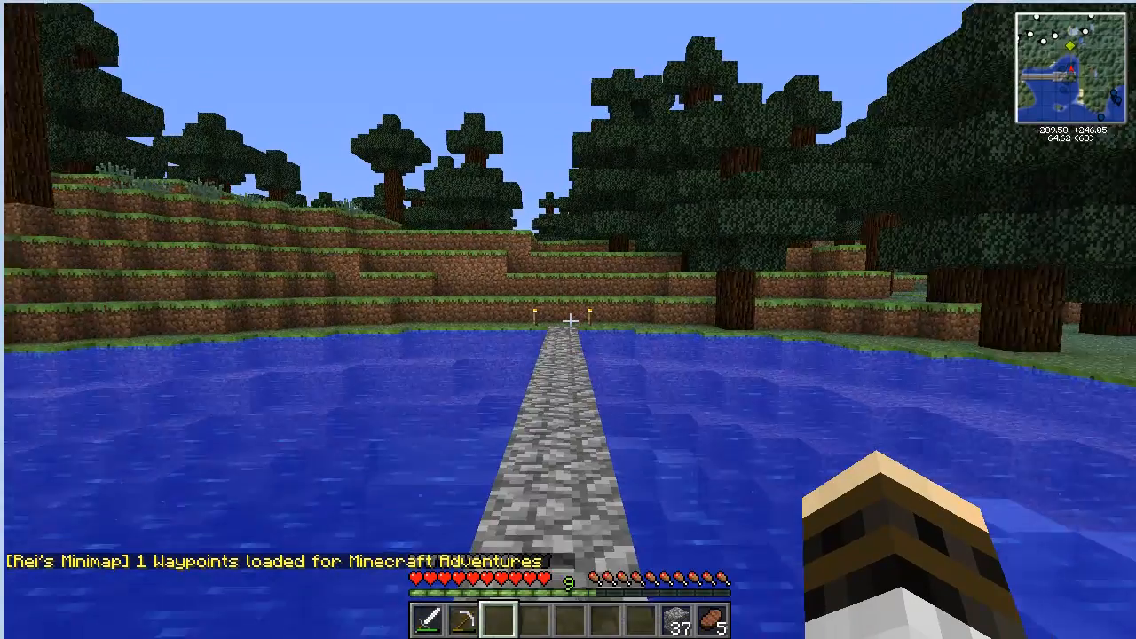
mouse_move(568, 319)
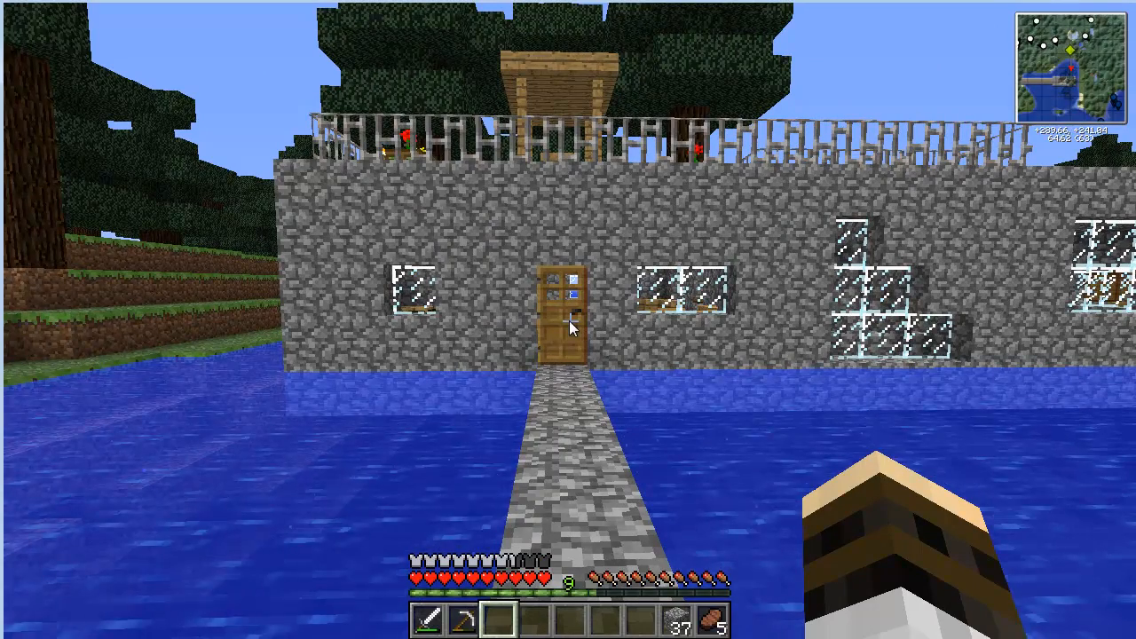
mouse_move(613, 433)
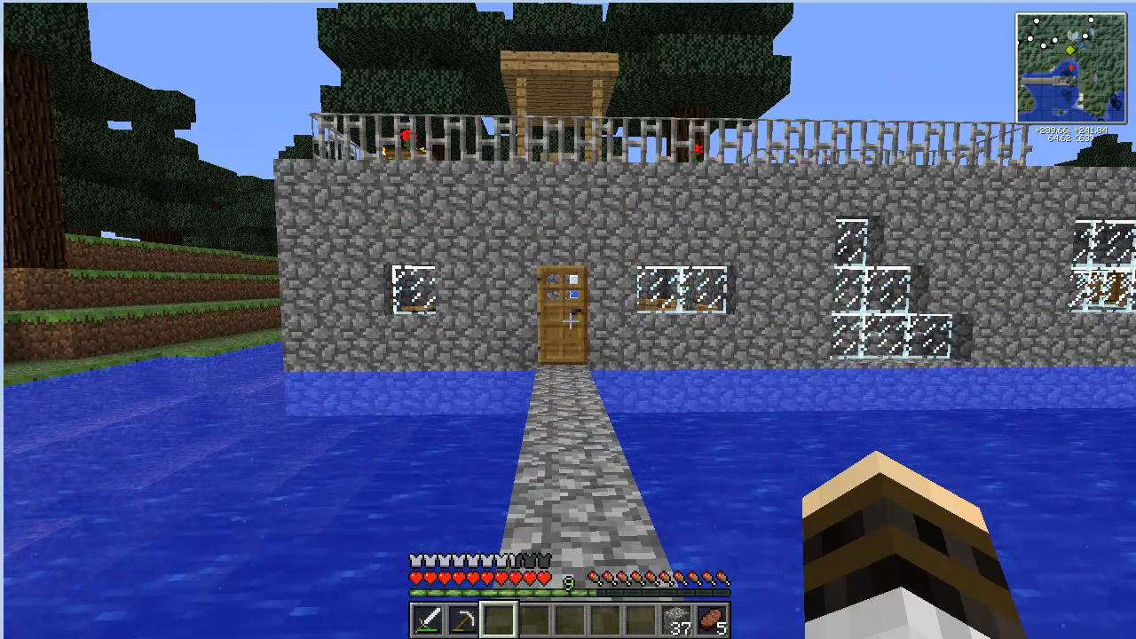
Pause the game at the stone house so the level saves.
key("Escape")
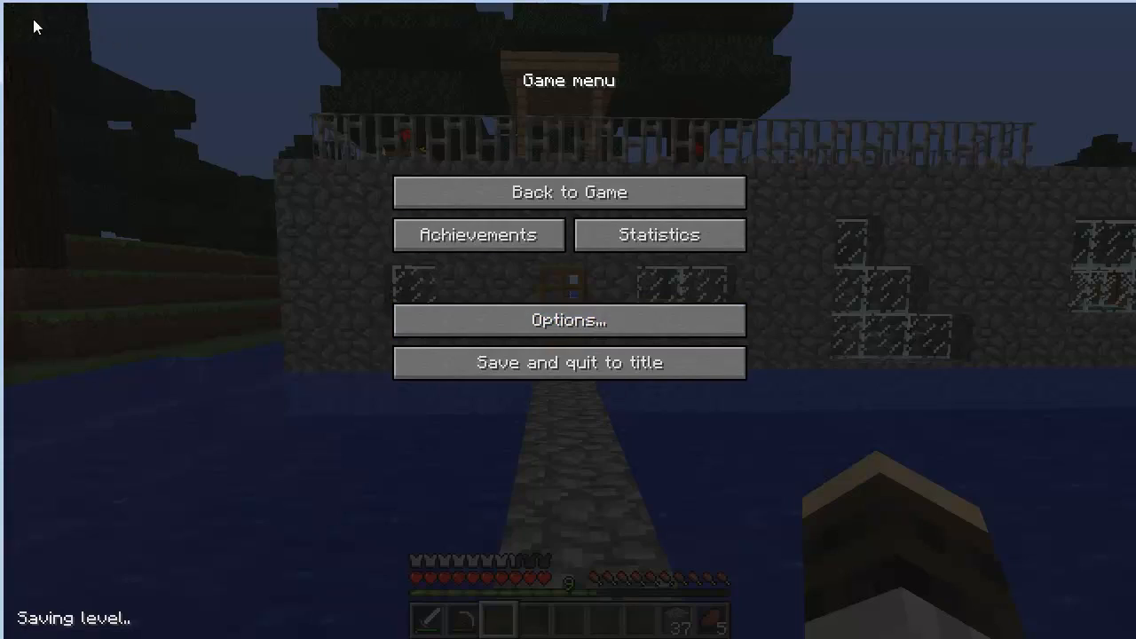
Return to the world and fly forward over the lake onto the glowstone-lined road.
left_click(569, 192)
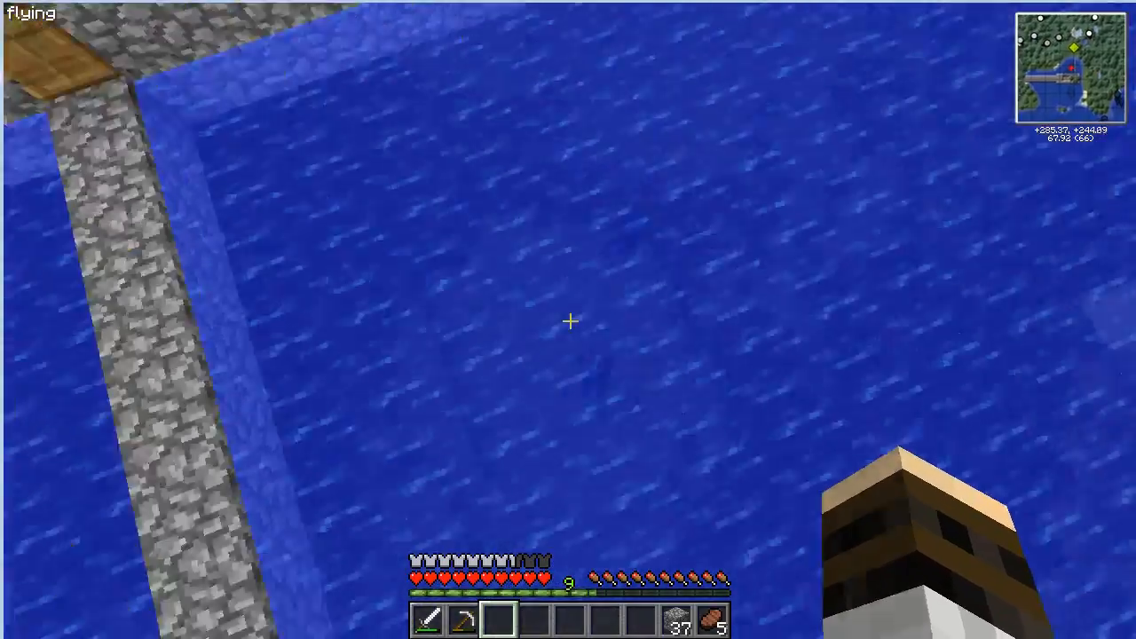
mouse_move(568, 320)
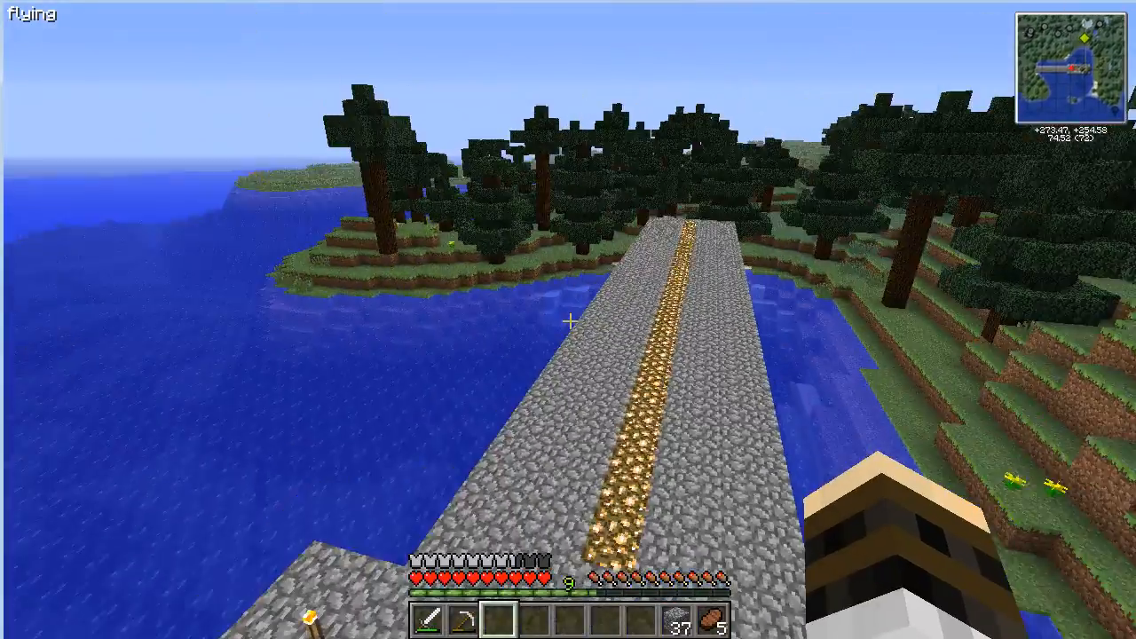
mouse_move(568, 320)
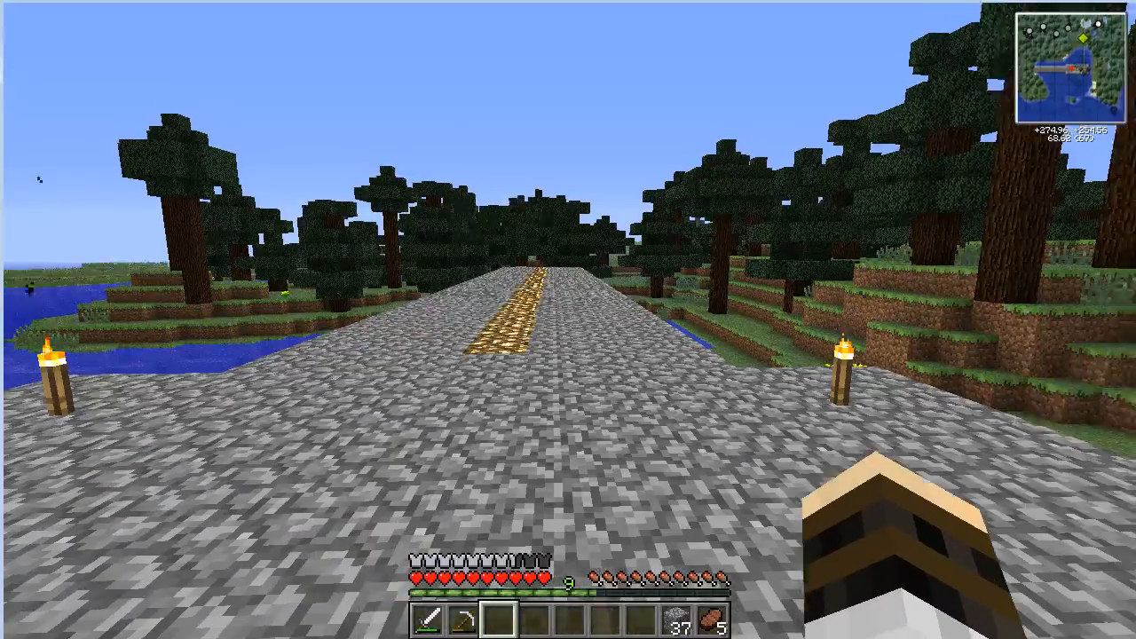
key("w")
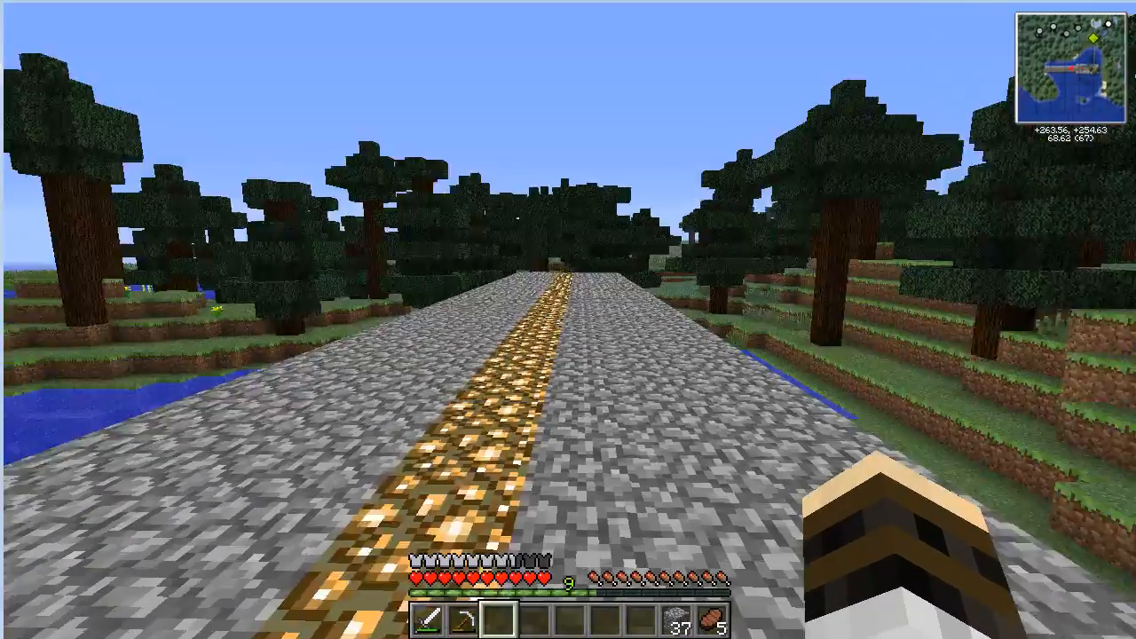